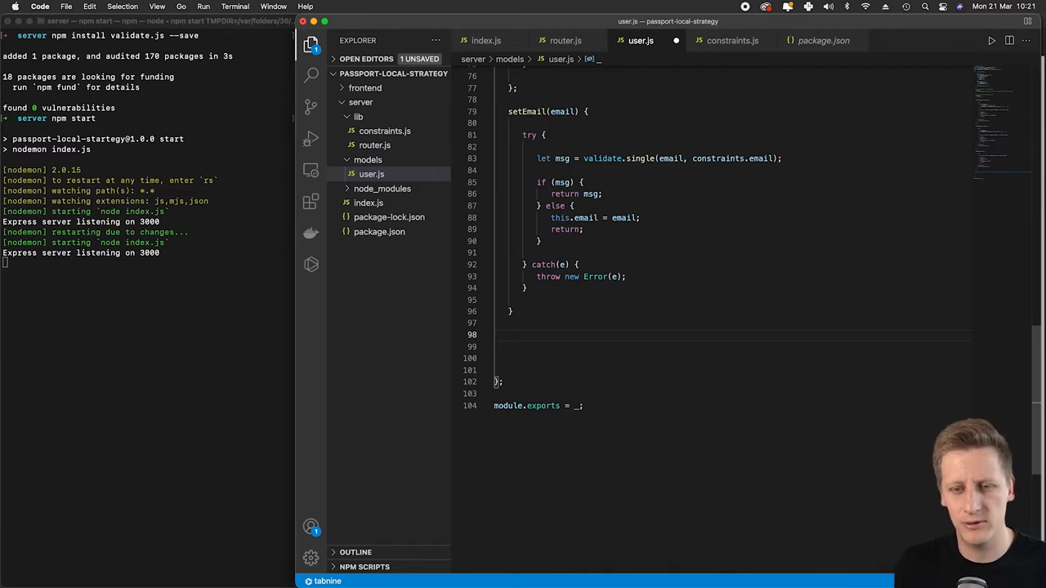
Start setPassword(password) in user.js with a try/catch that rethrows new Error(e)
type("set")
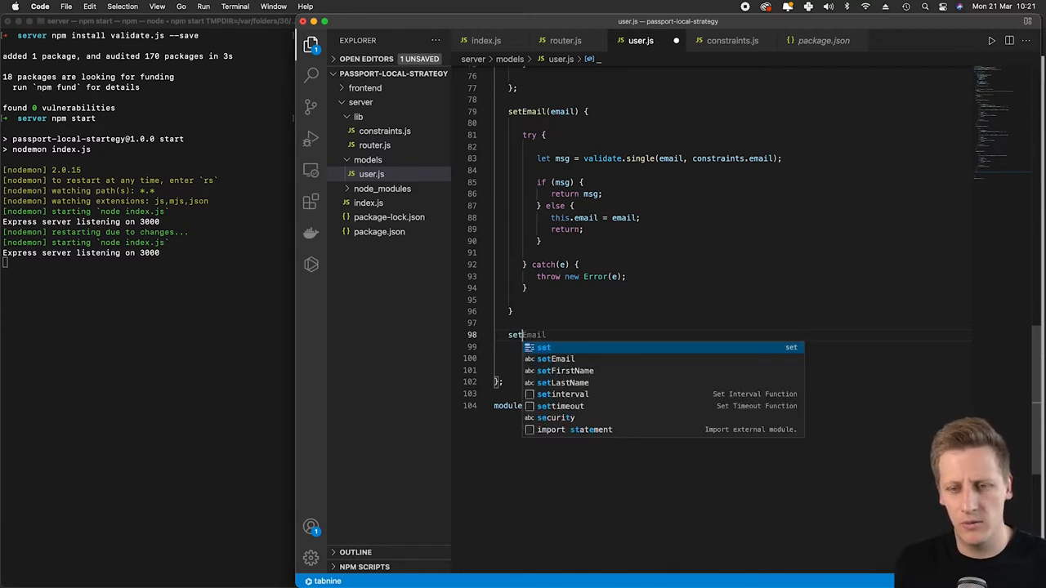
type("Password(password) {")
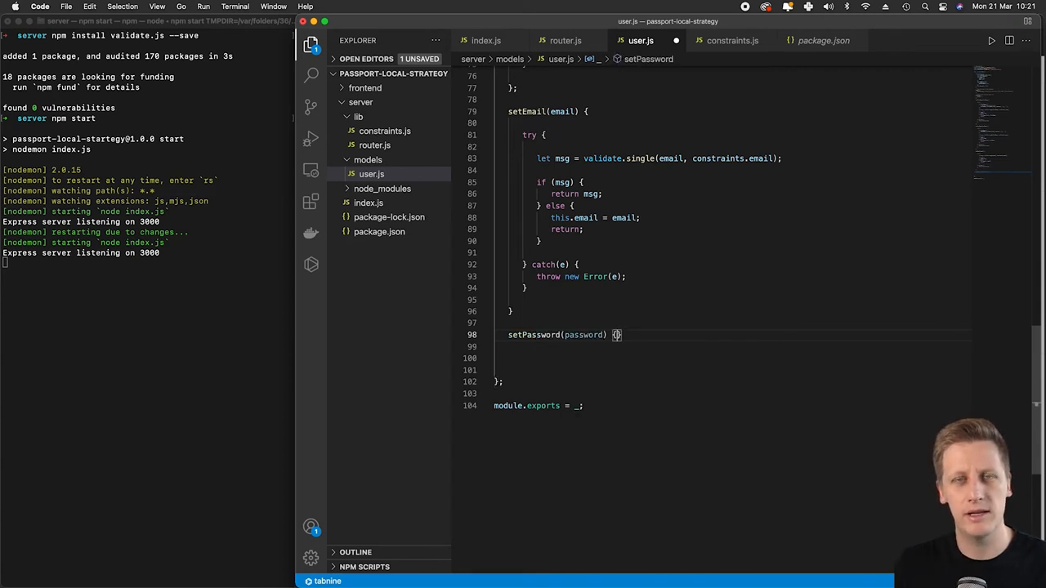
key("Enter")
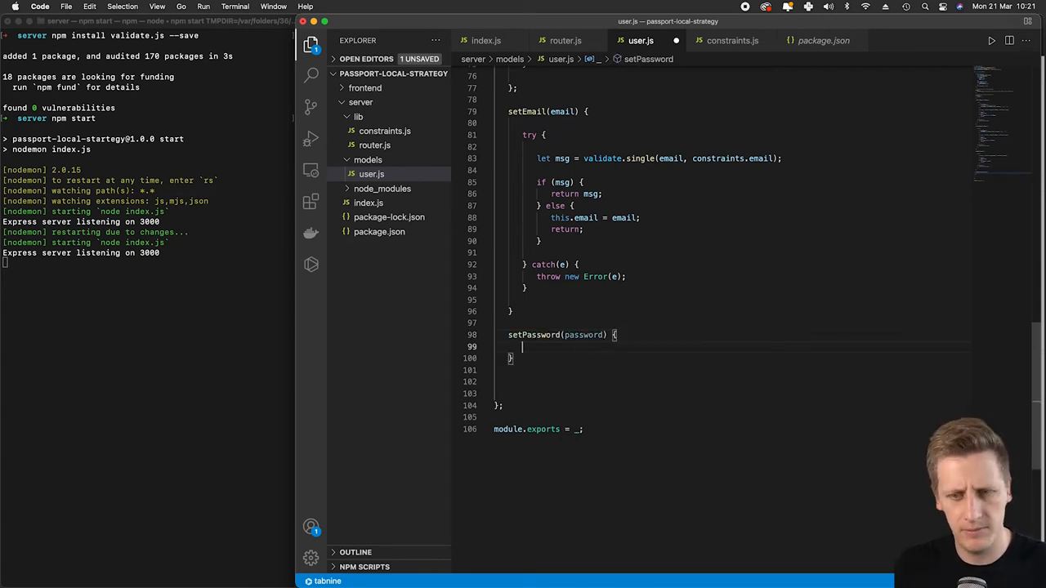
type("try {")
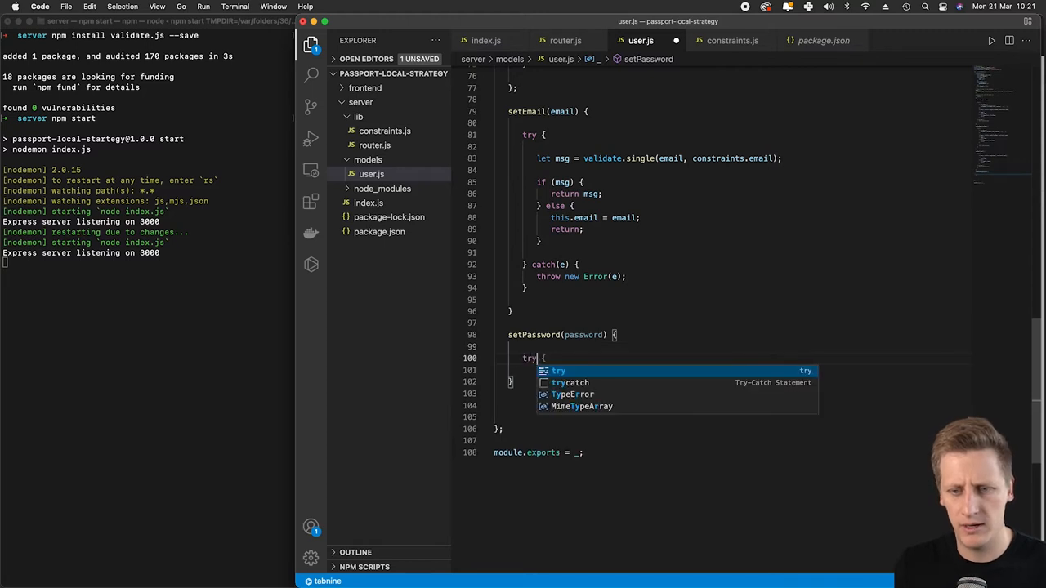
key("Enter")
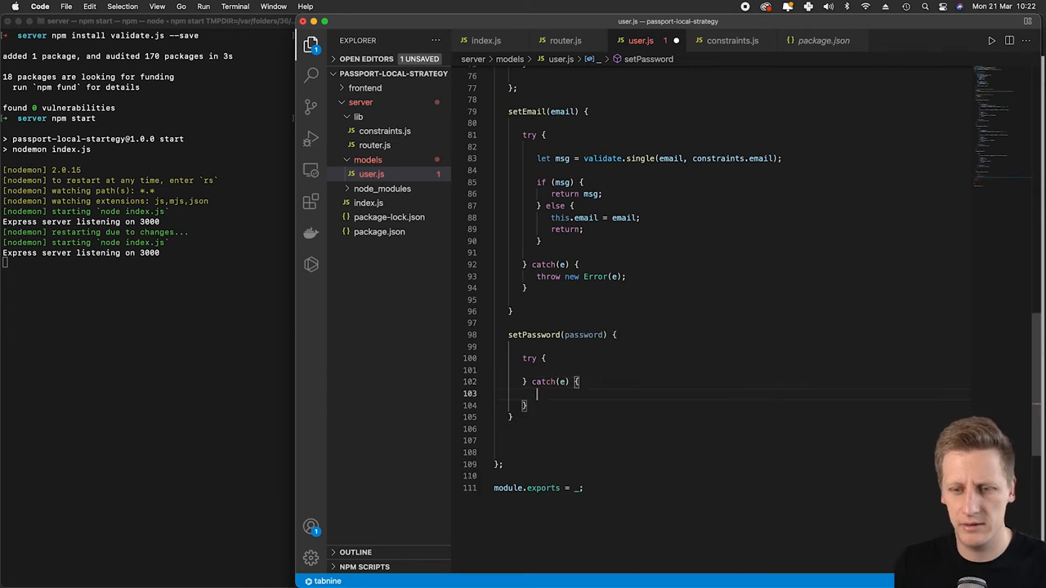
type("throw new Error(e);")
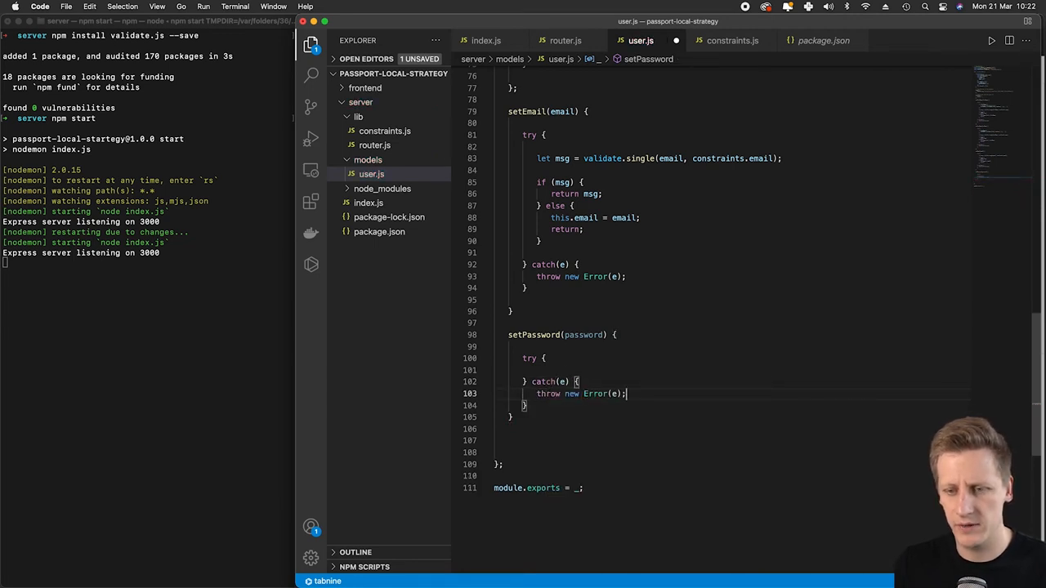
key("Enter")
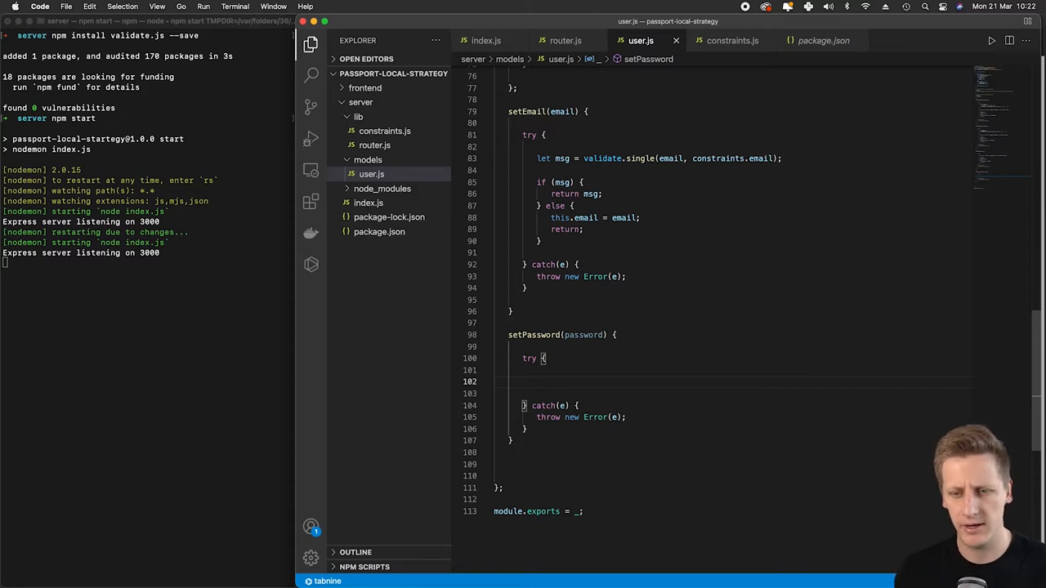
Inside try, call validate.single(password, constraints.password) into a let variable
type("let")
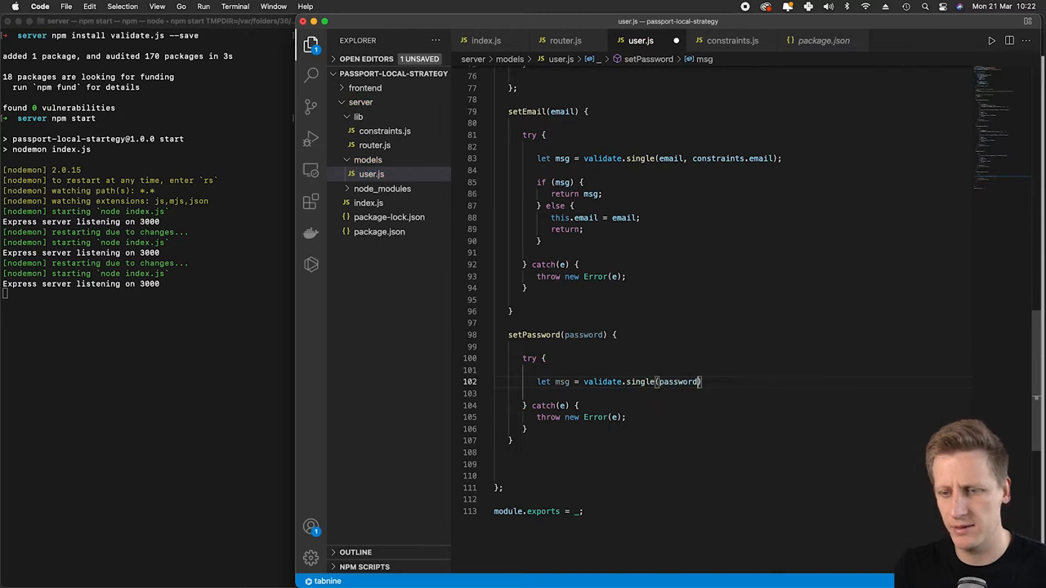
type(", constraints")
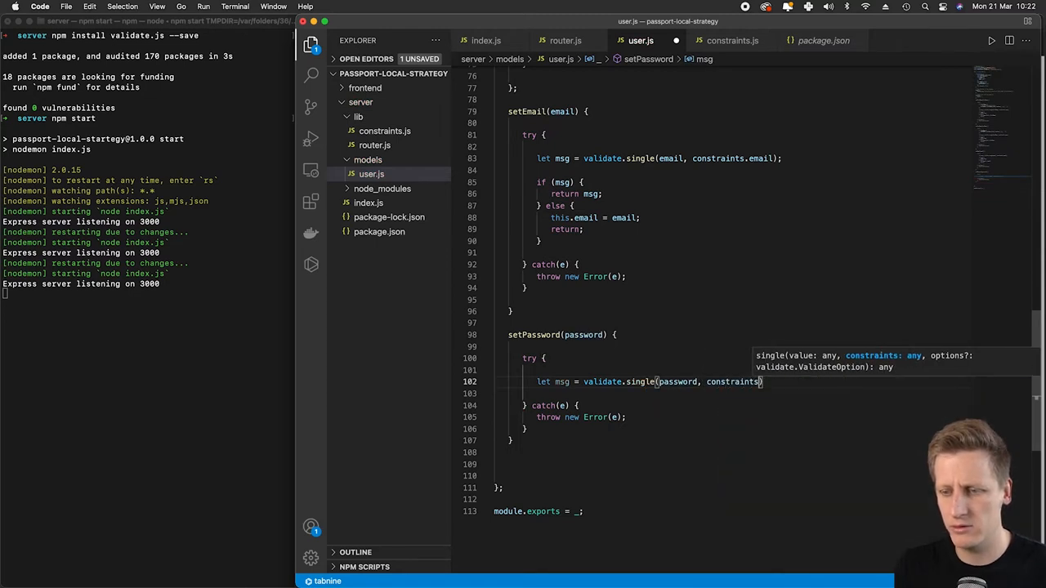
type("password);")
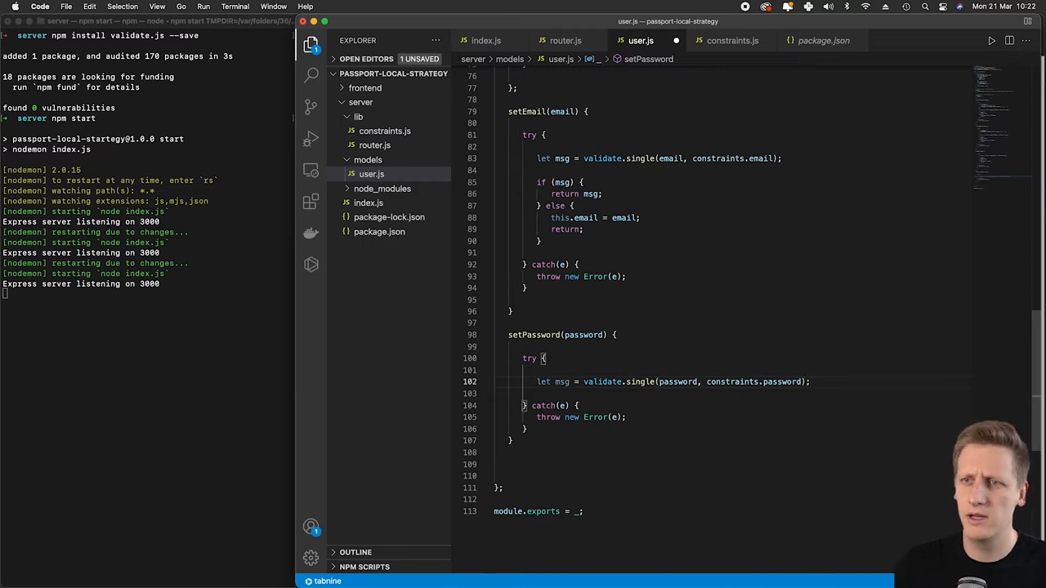
left_click(729, 40)
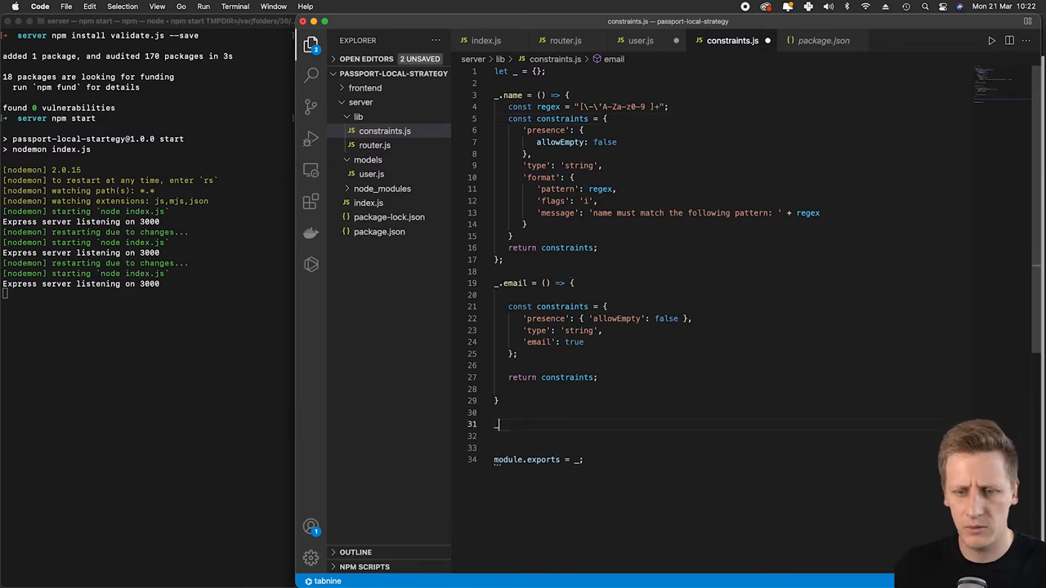
Add _.password in constraints.js with presence allowEmpty false
type("_.password = () => {")
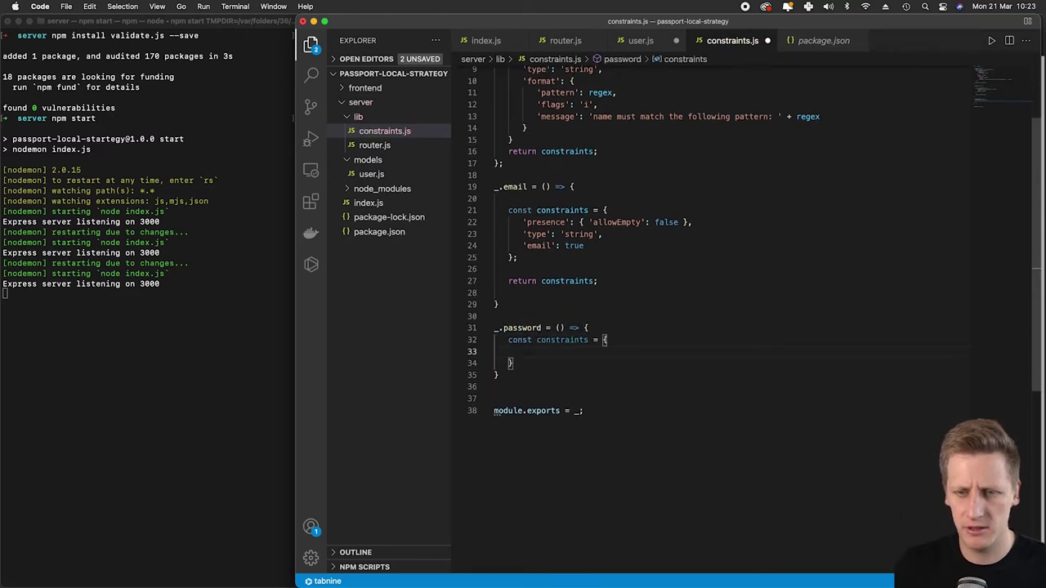
type("'pst'")
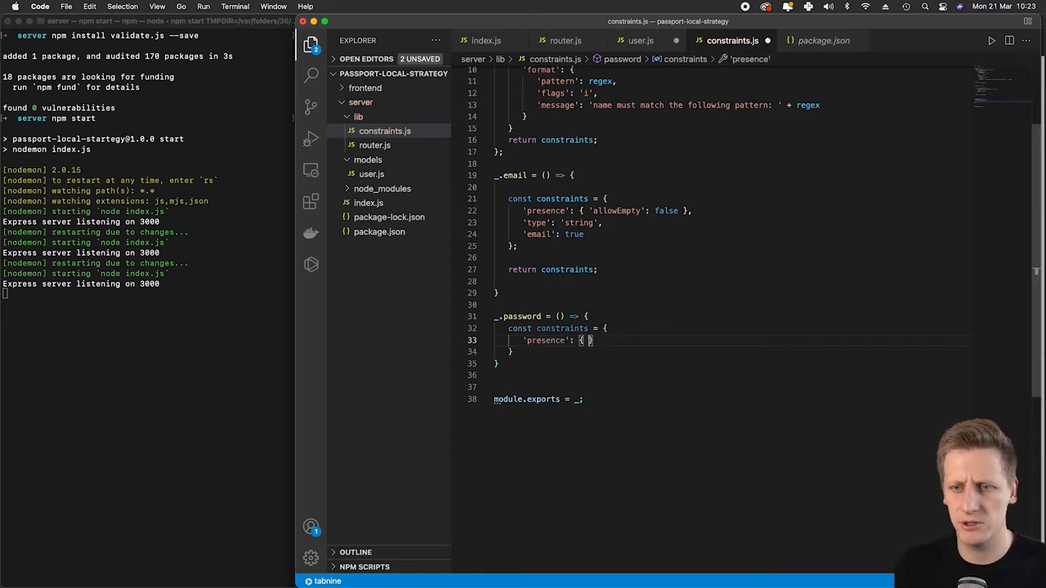
type("'allowEmpty': false },")
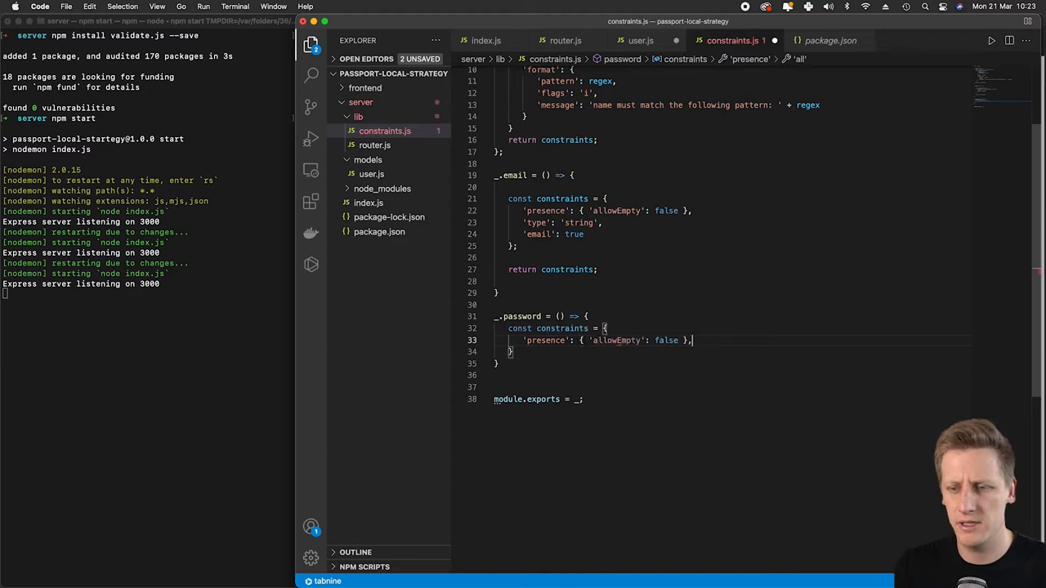
key("Enter")
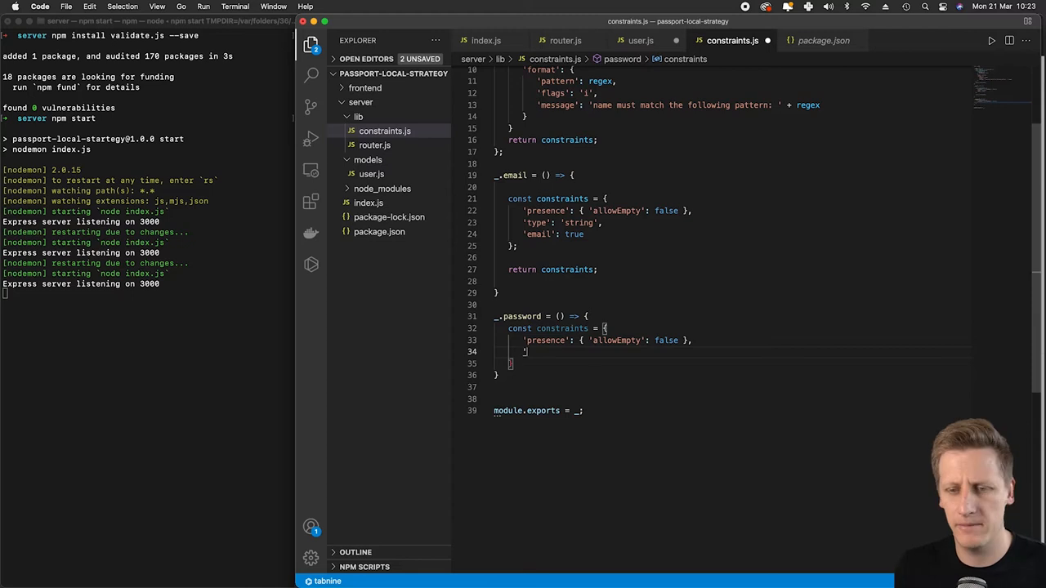
Add type 'string' and length minimum 6 to the password constraint
type("'type': 'string',")
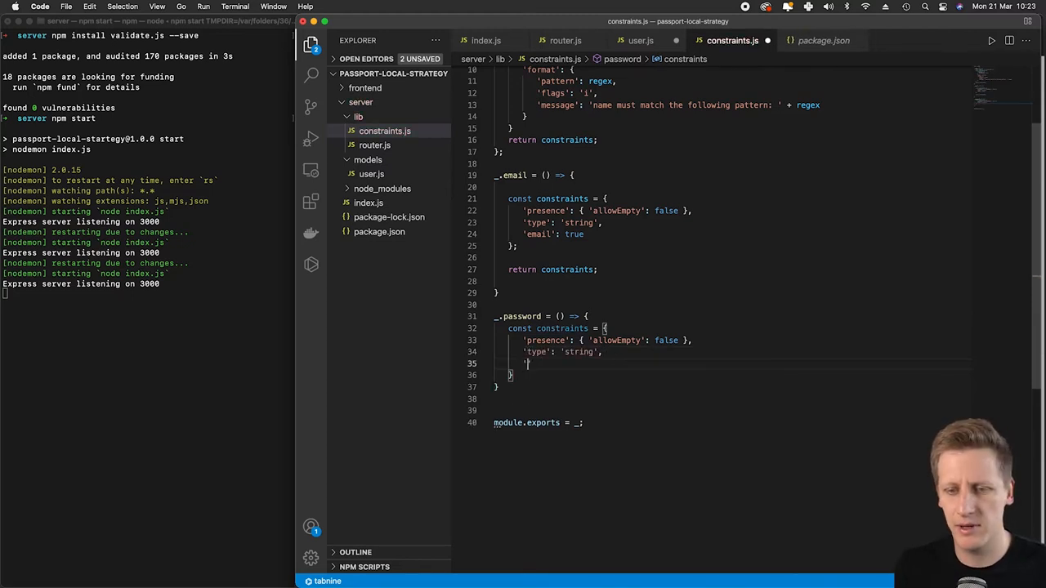
type("'length': {")
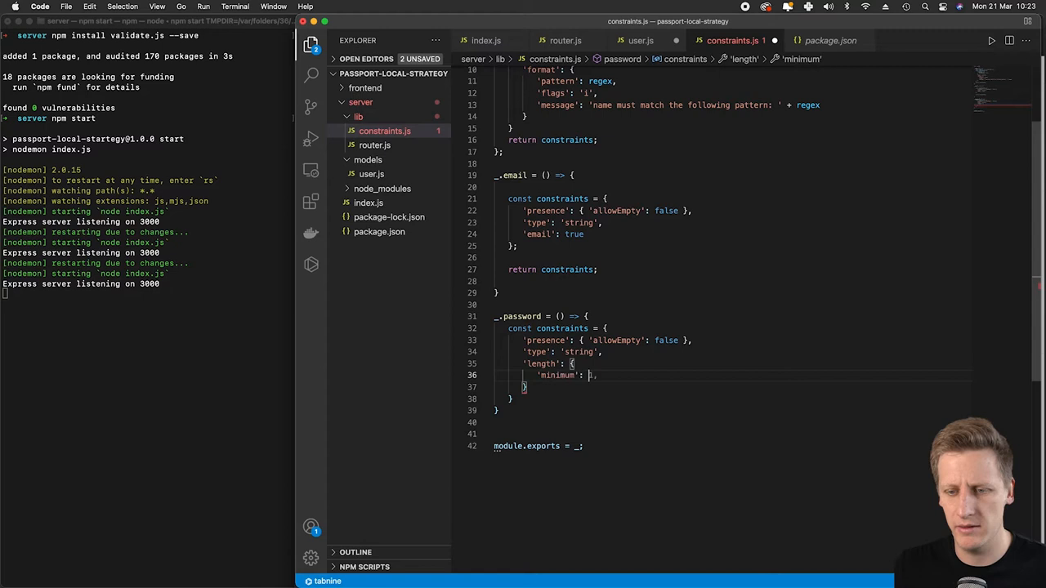
type("10,")
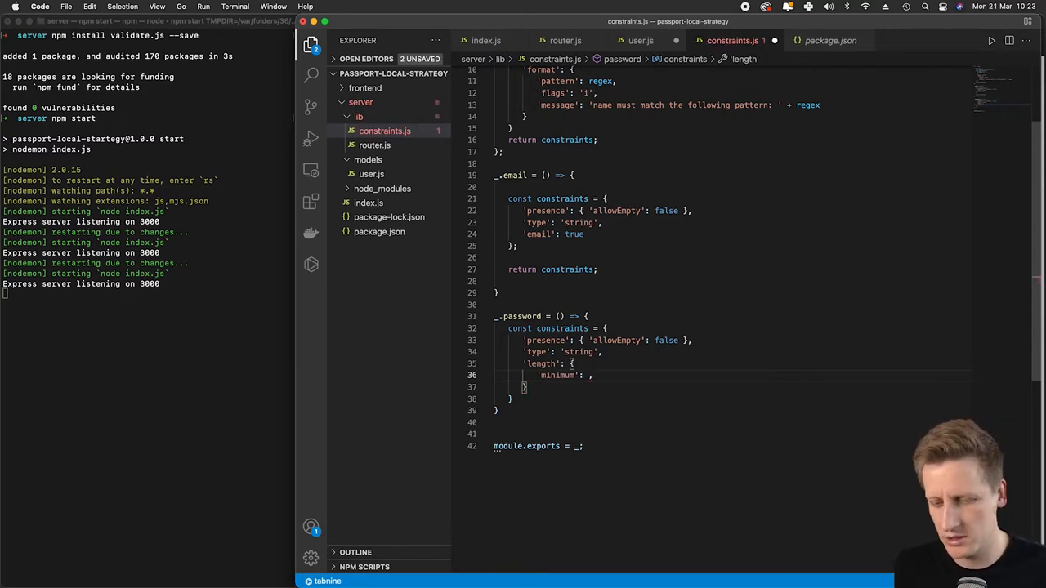
type("6")
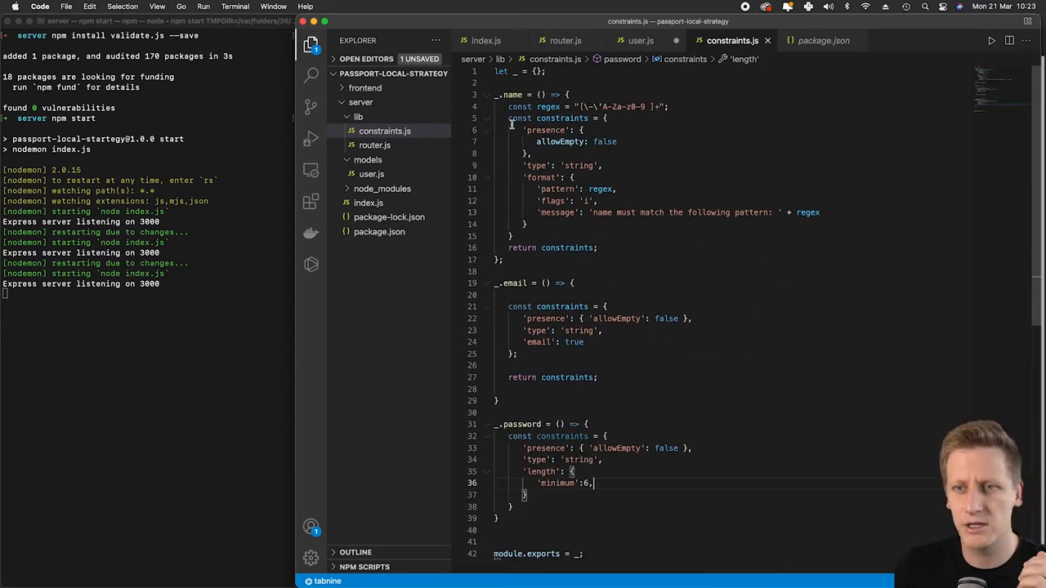
scroll("down", 3)
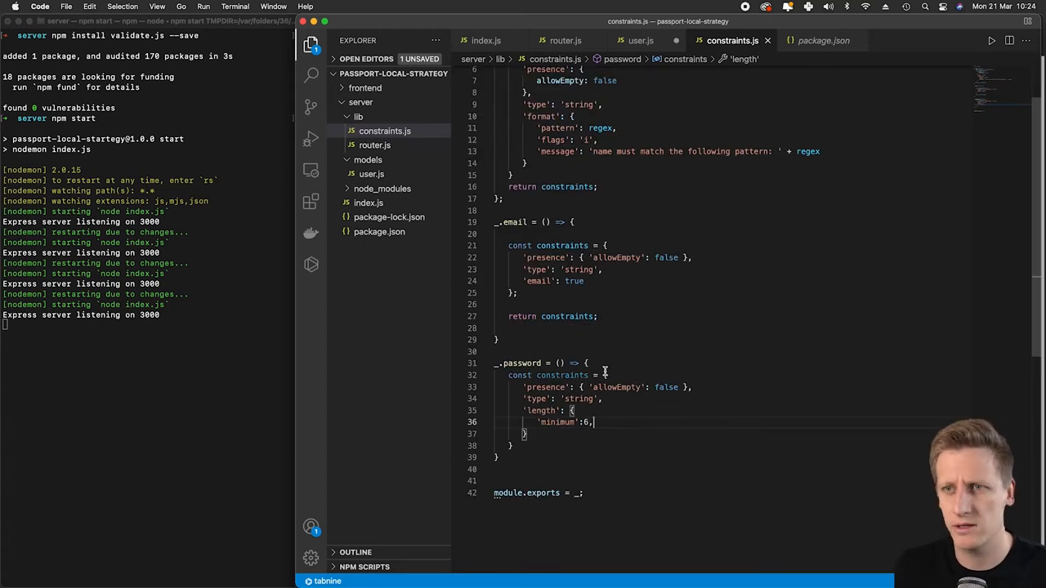
left_click(640, 39)
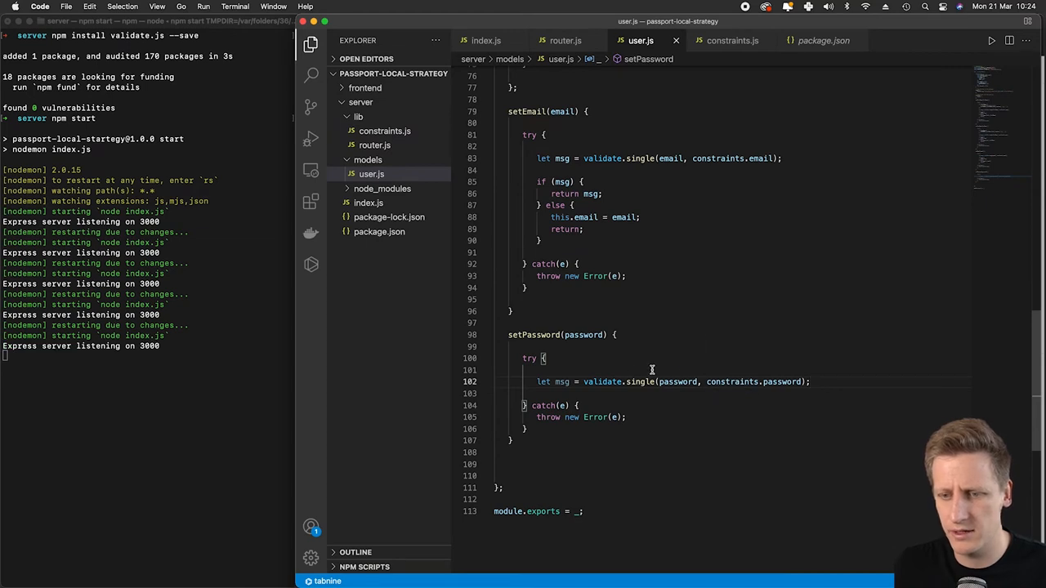
Make setPassword return msg when validation yields a message
type("if (msg) {")
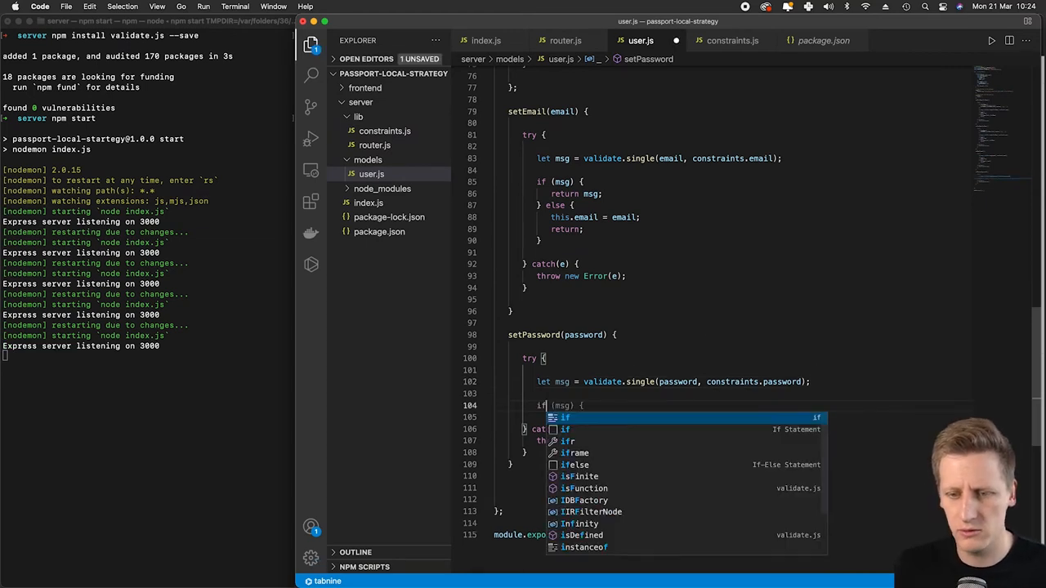
type("m")
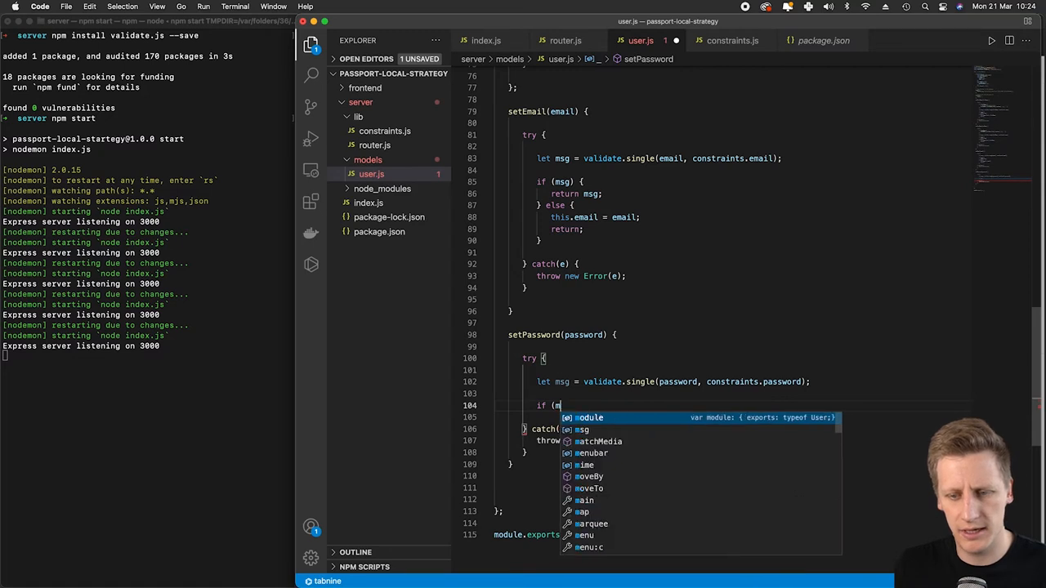
type("sg)")
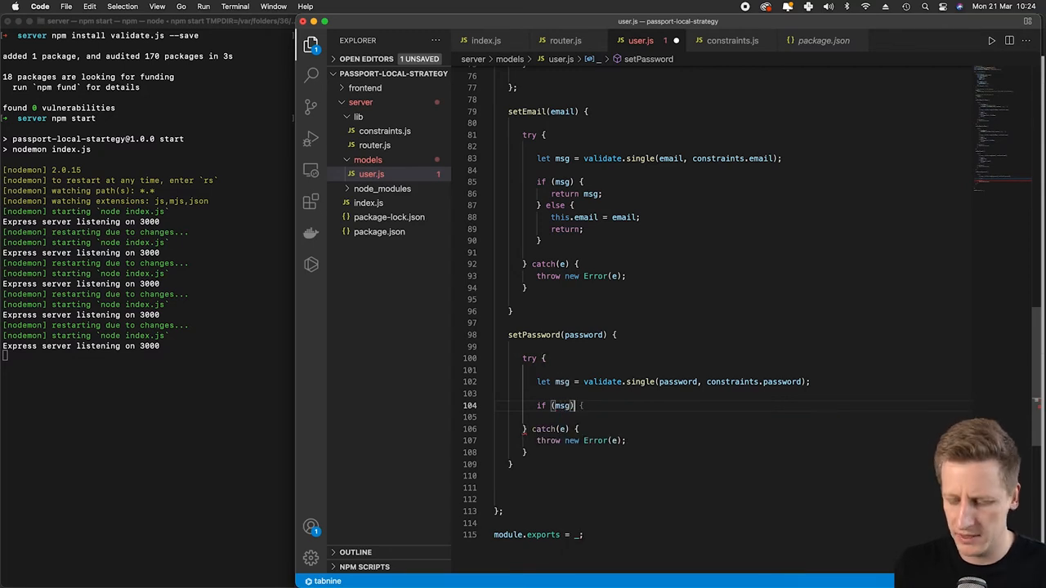
type("{}")
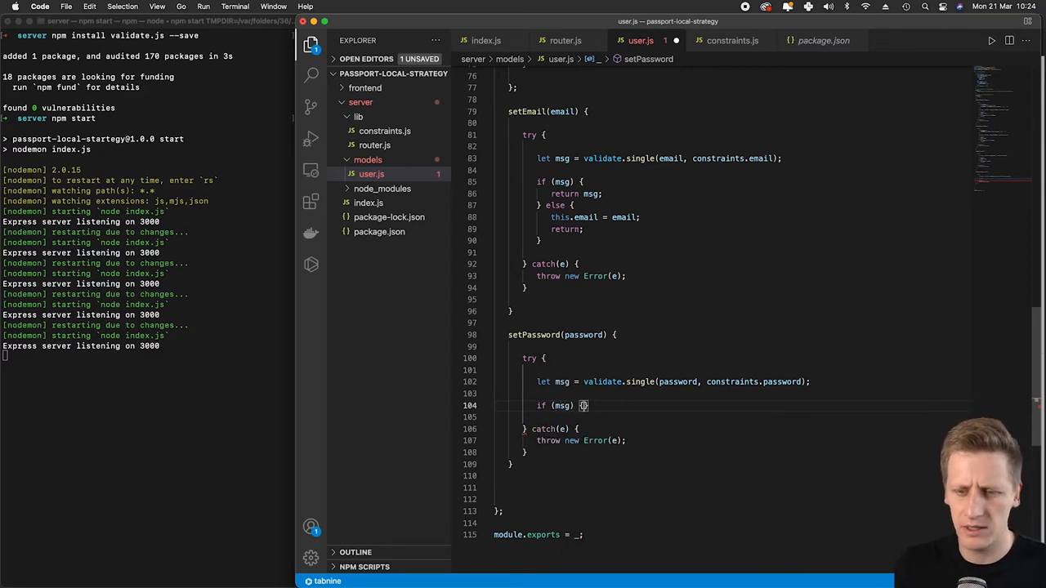
type("return msg;")
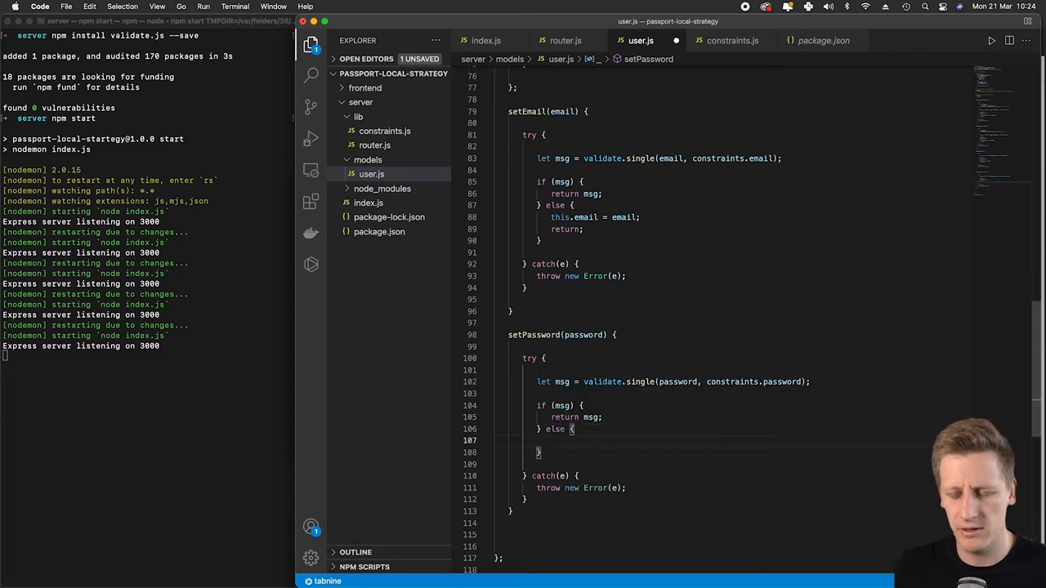
Otherwise assign the password to this.security.passwordHash in the else branch
scroll("down", 3)
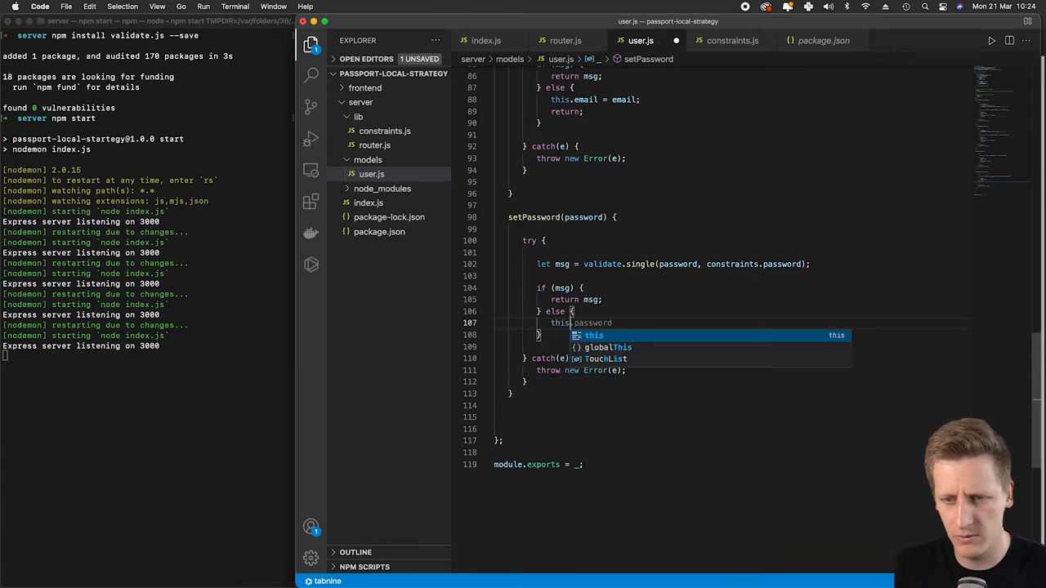
type(".password = password;")
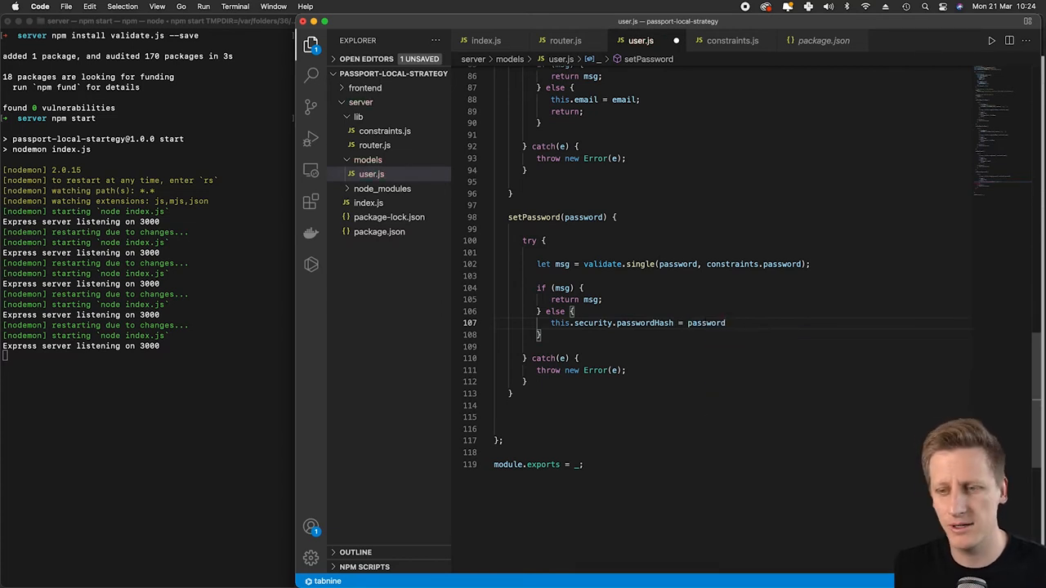
type("///")
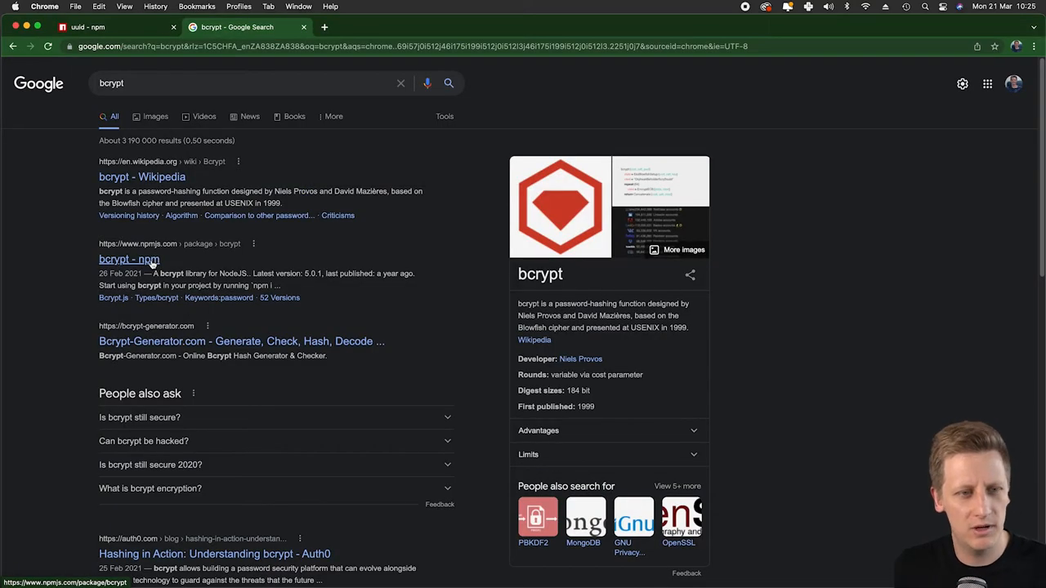
Browse the bcrypt npm page to its Usage section and pick out the bcrypt.hash example
left_click(127, 259)
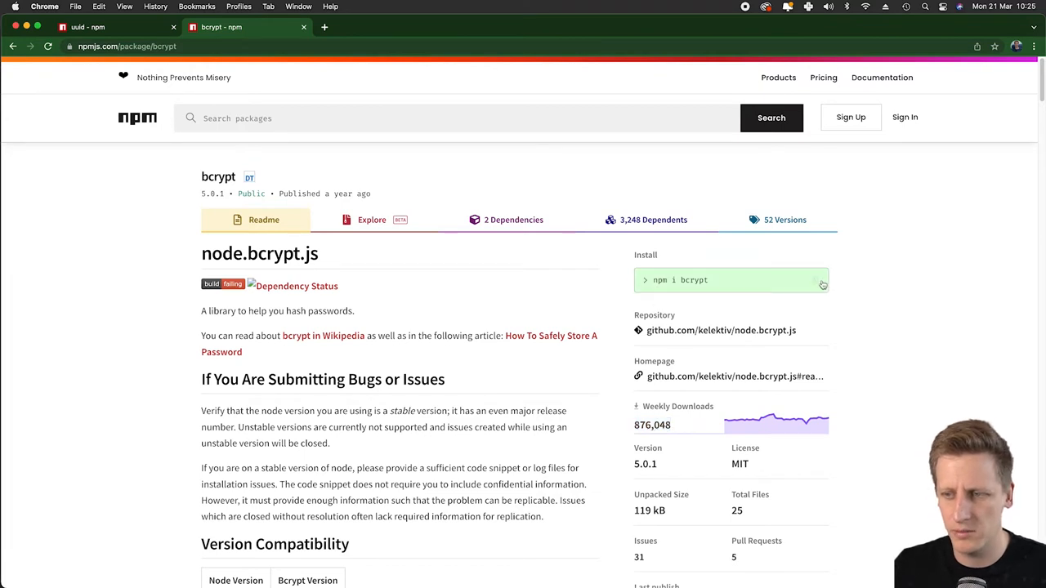
scroll("down", 3)
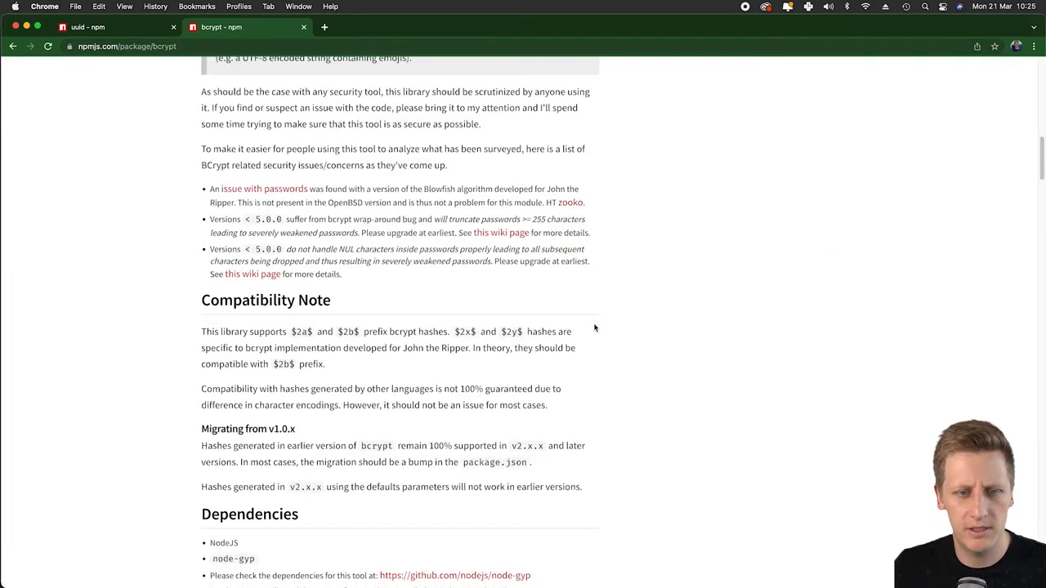
scroll("down", 3)
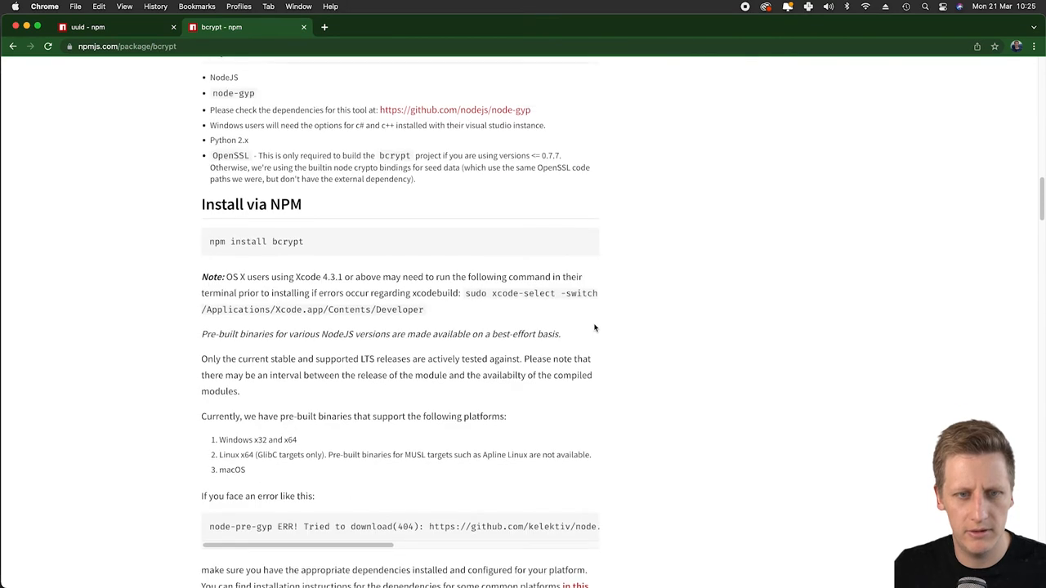
scroll("down", 3)
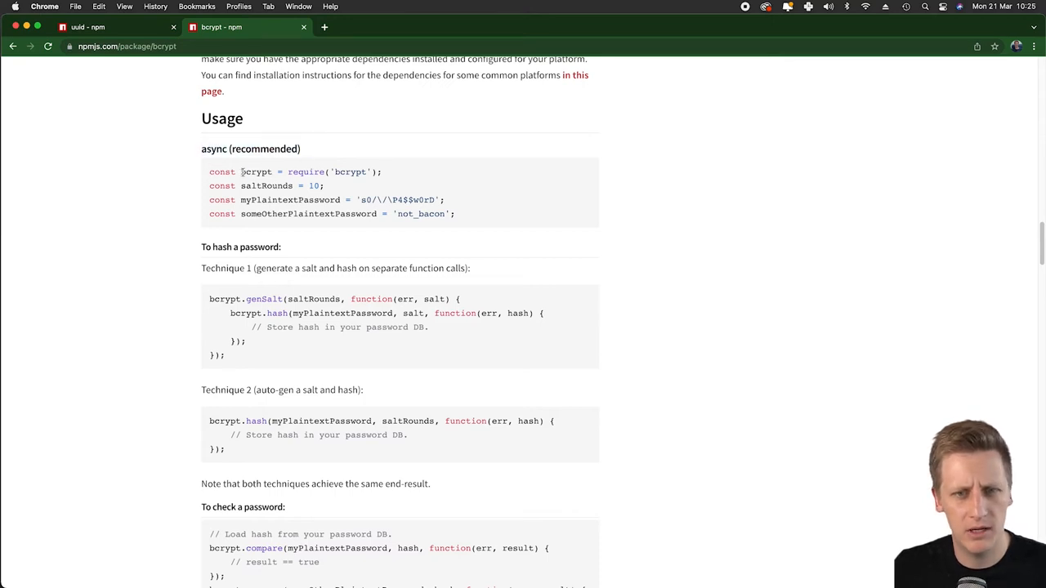
double_click(257, 172)
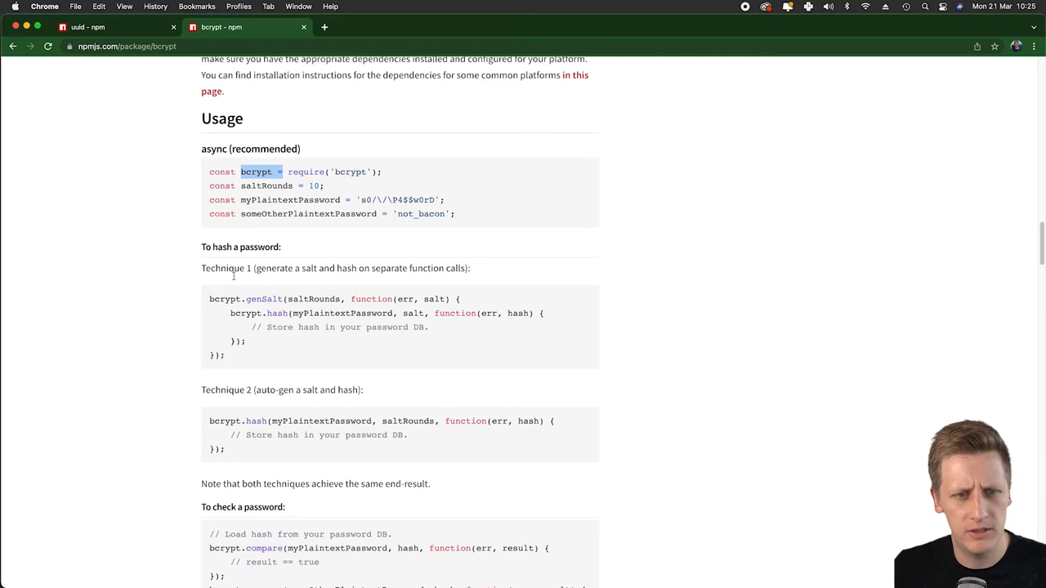
mouse_move(259, 294)
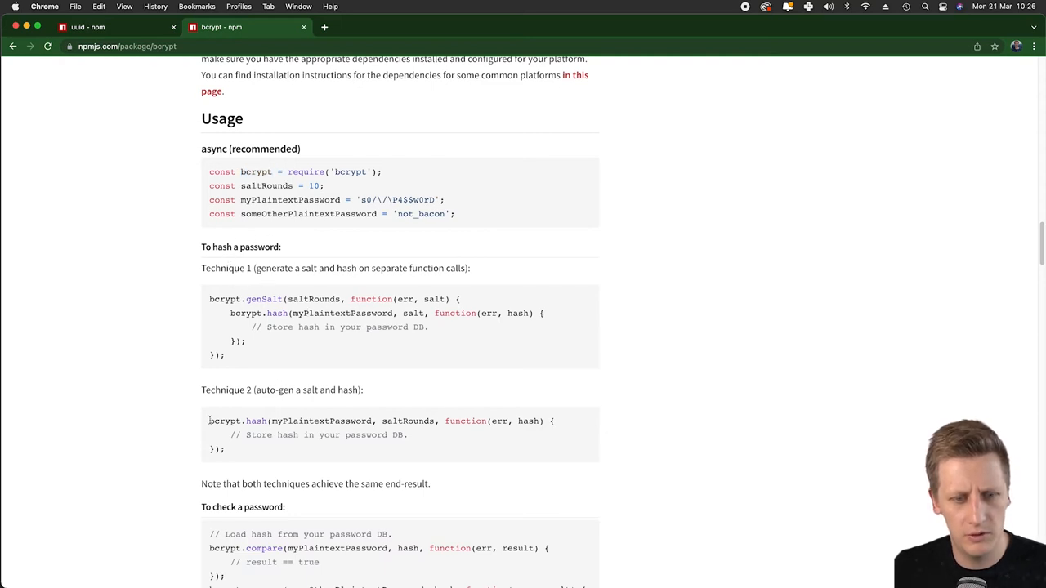
mouse_move(225, 277)
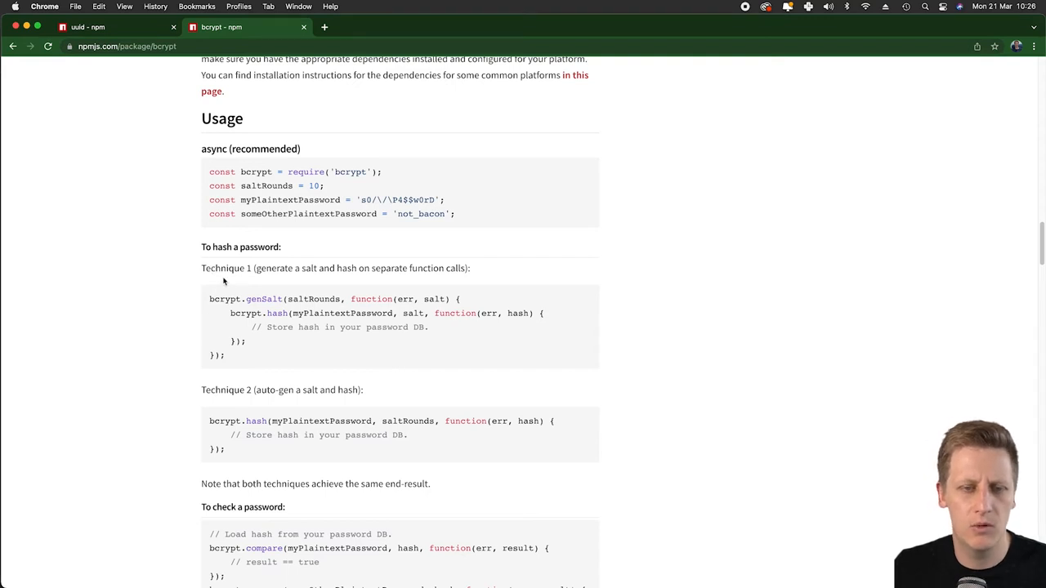
mouse_move(277, 301)
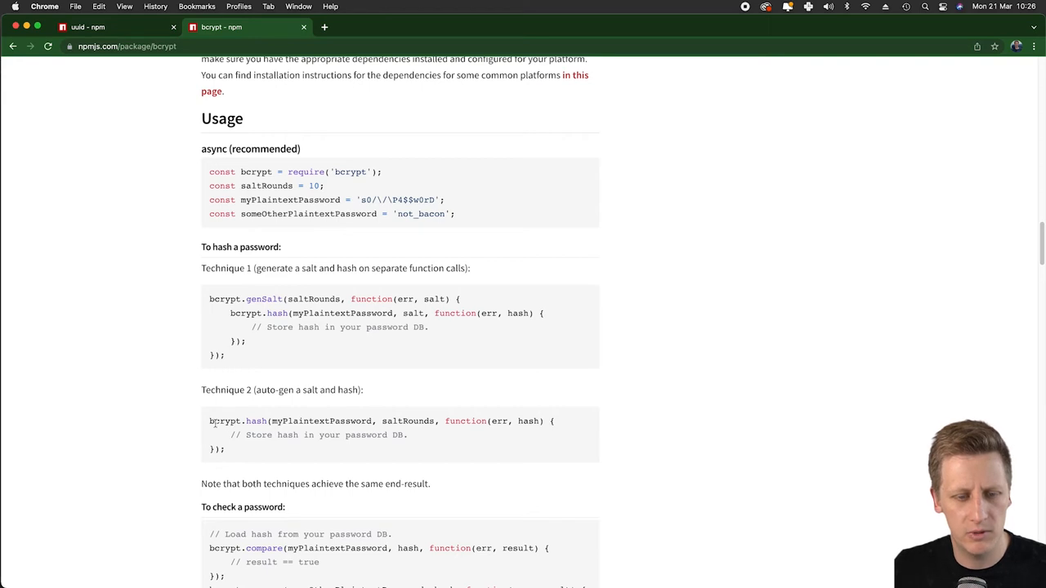
double_click(255, 422)
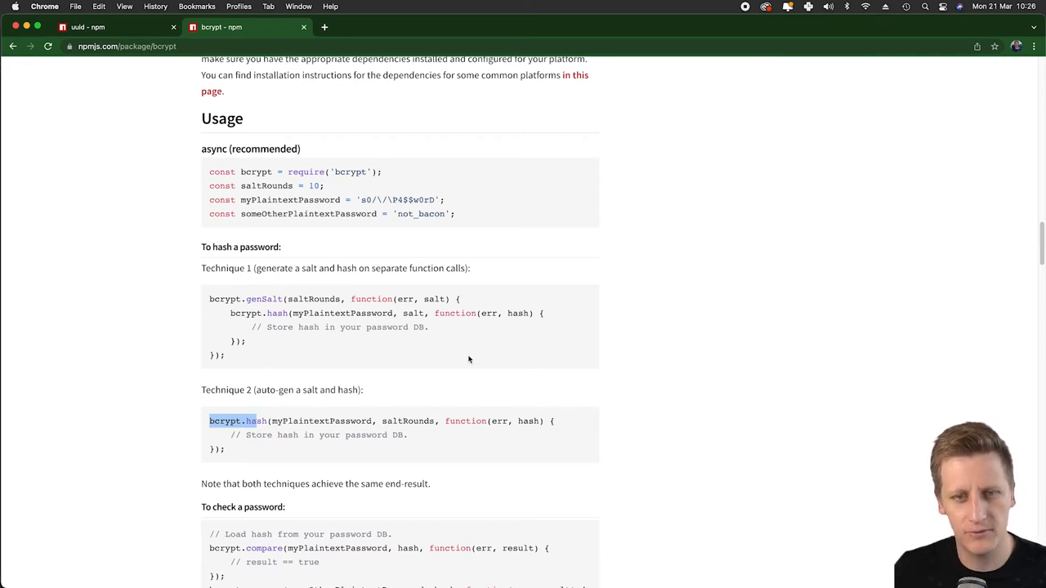
mouse_move(33, 128)
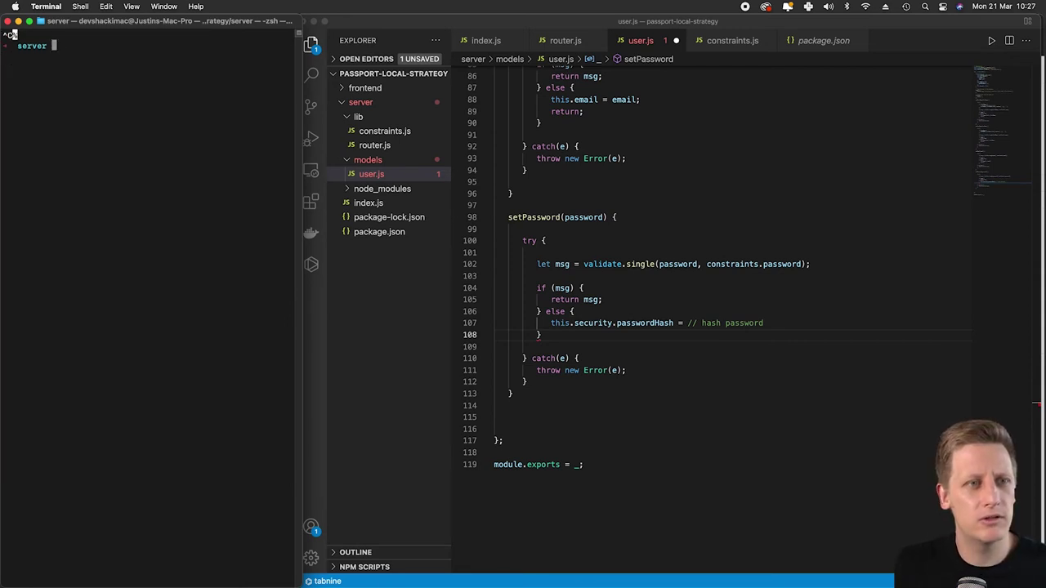
Install bcrypt with npm i bcrypt --save and require it at the top of user.js
type("npm i bcrypt --save")
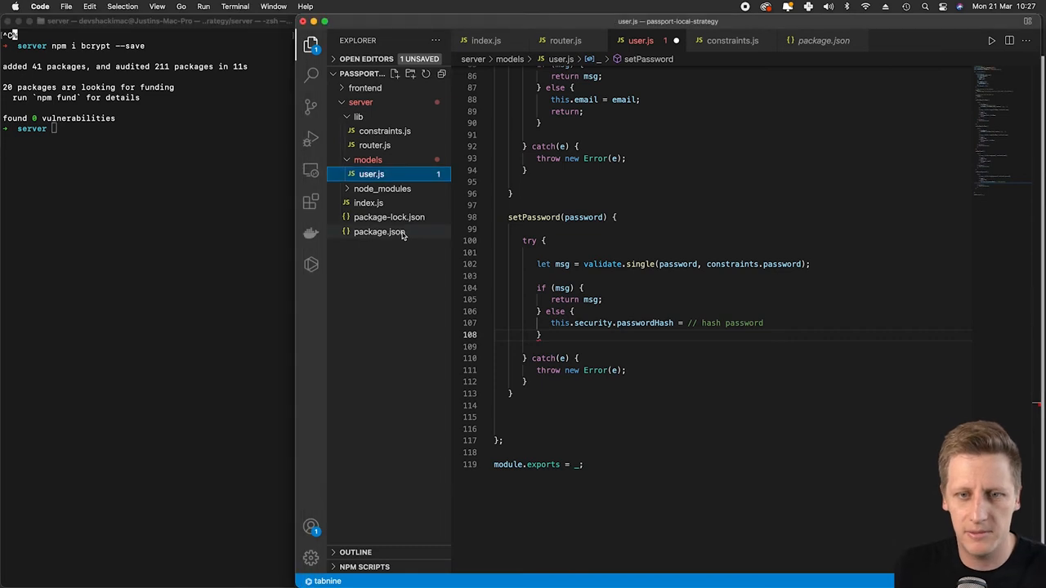
left_click(380, 232)
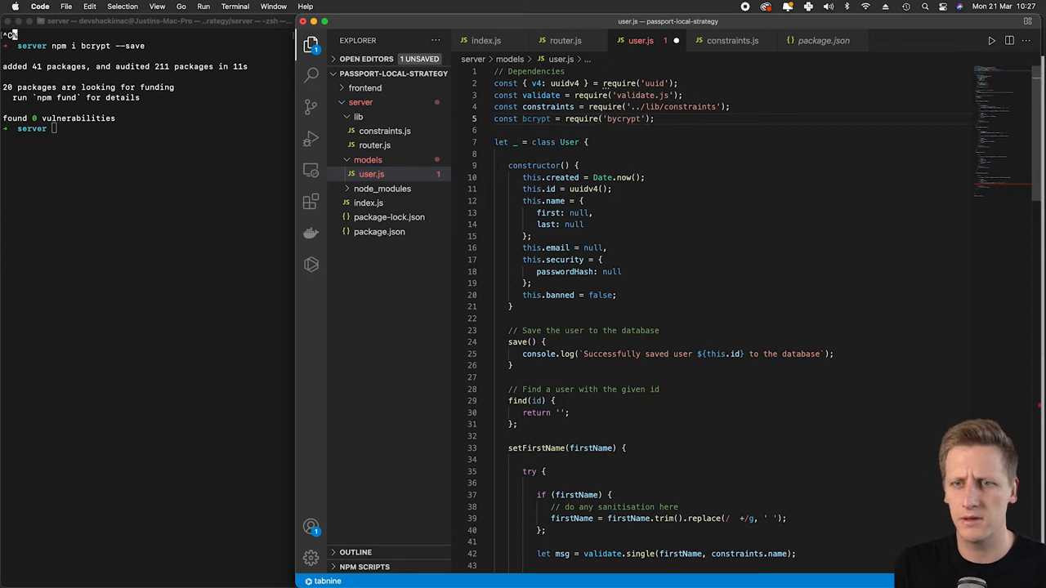
Store bcrypt.hash(password, 10) in passwordHash, return after it, and make setPassword async
scroll("down", 3)
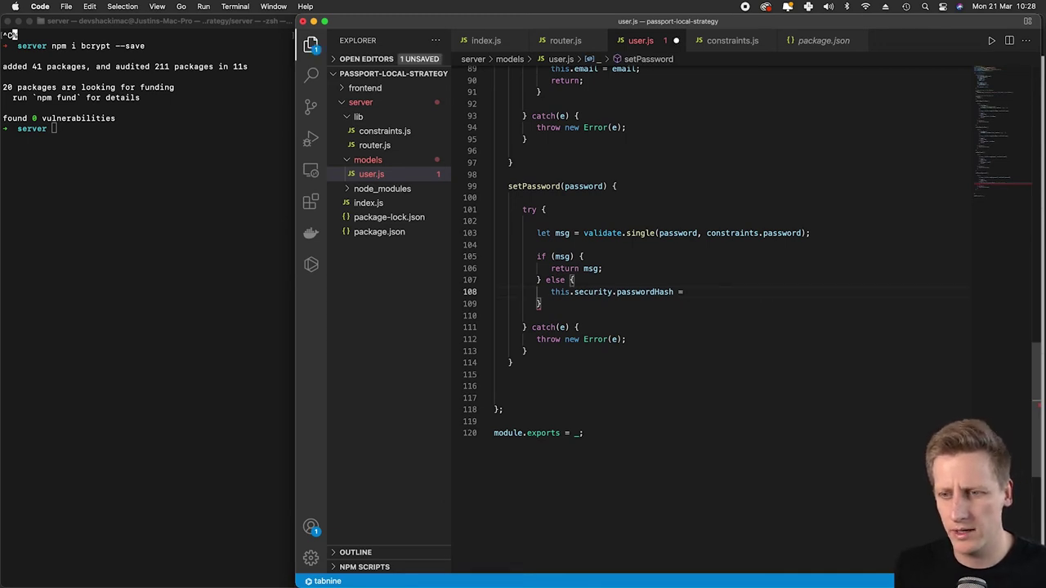
type("bcrypt.hash")
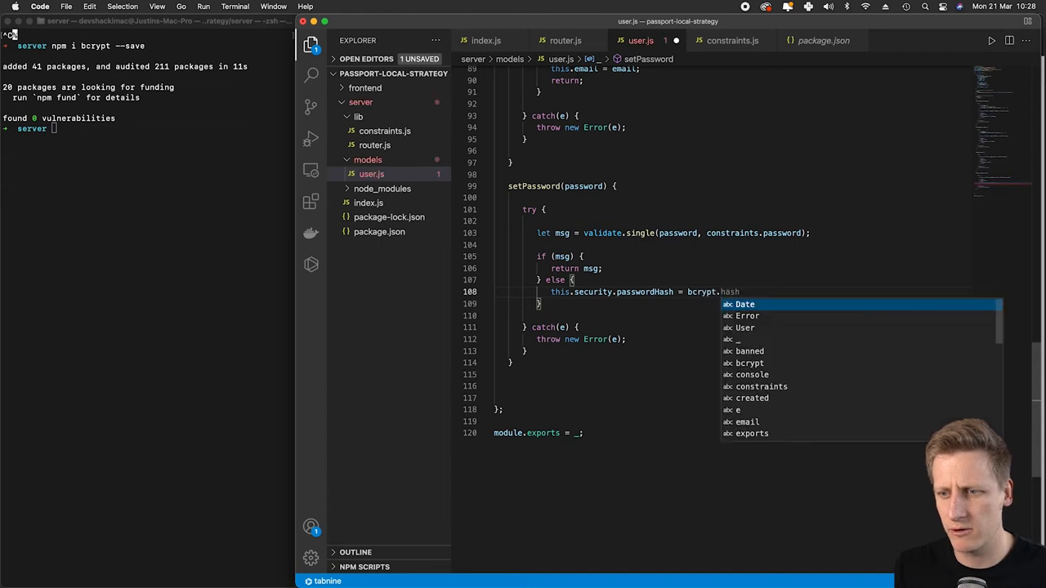
type("()")
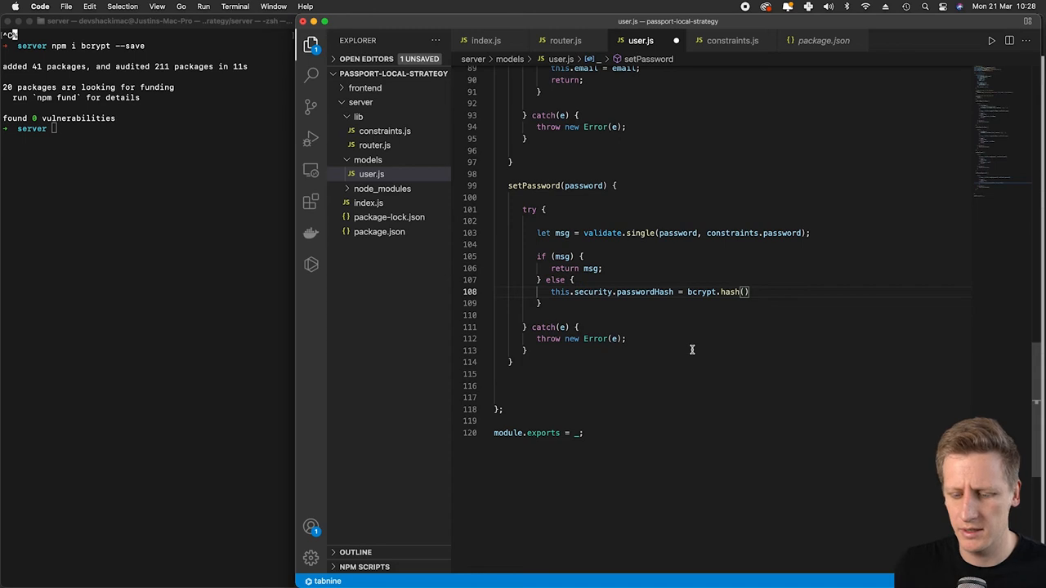
type("password")
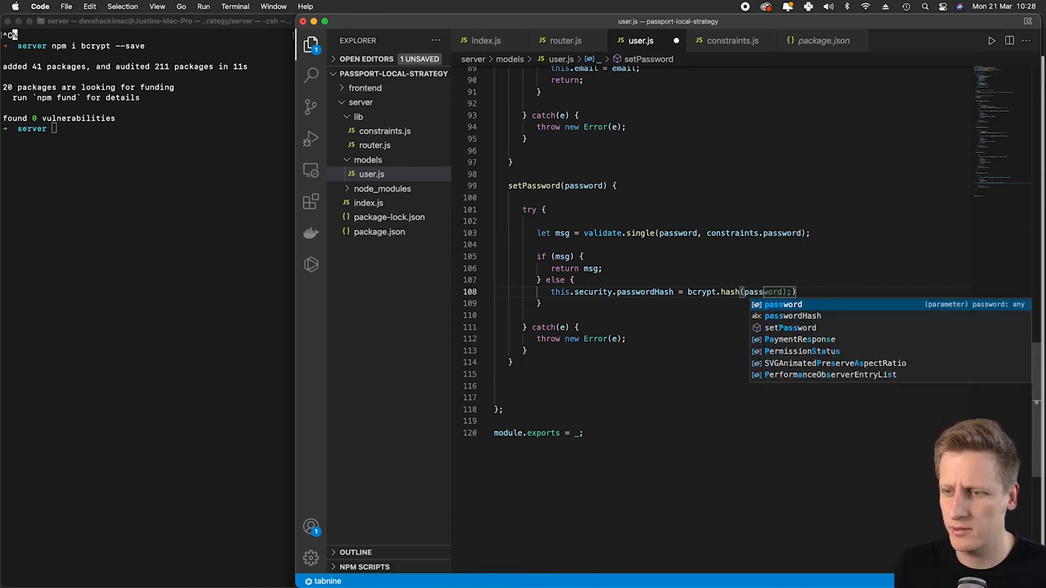
type(", this")
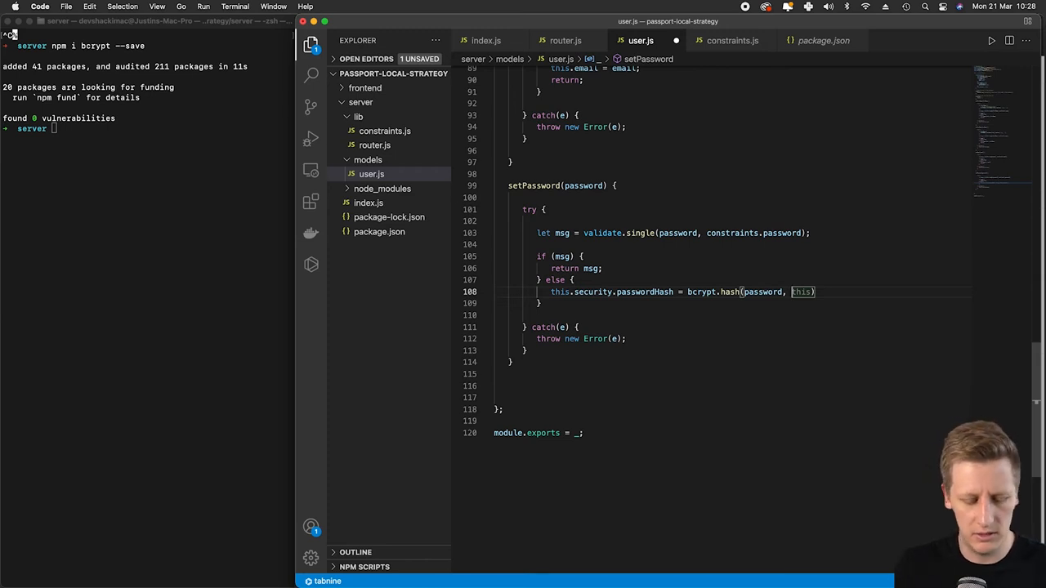
type("10)")
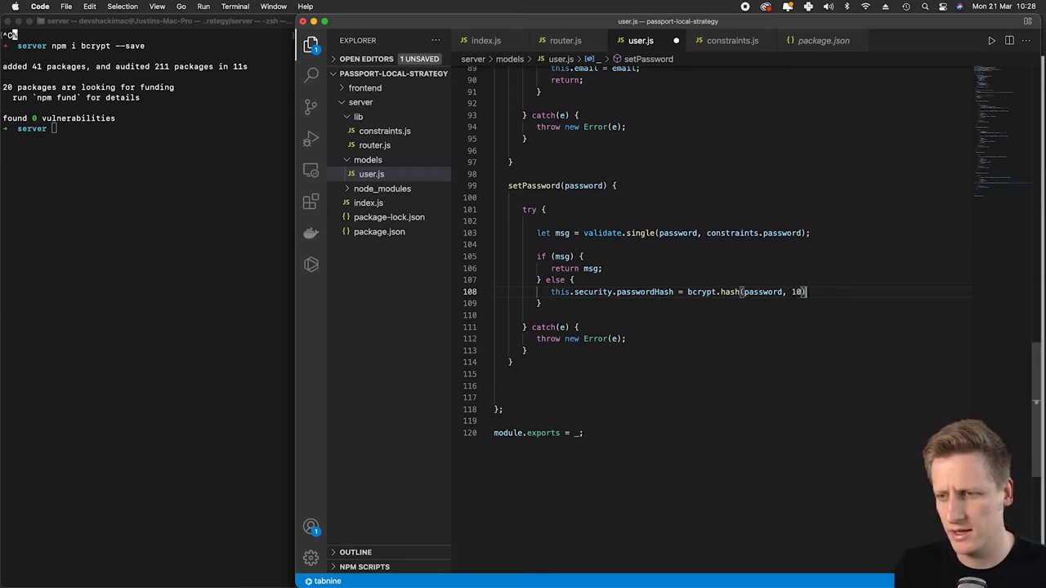
type("reu")
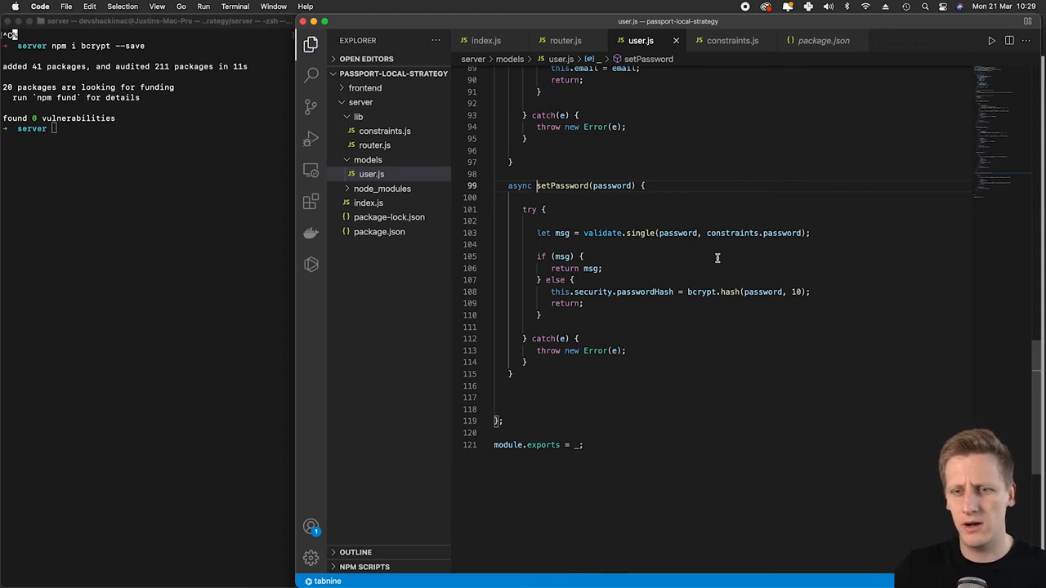
Log 'Password: ' + password and this.security.passwordHash in setPassword, then save
type("console.log(password);")
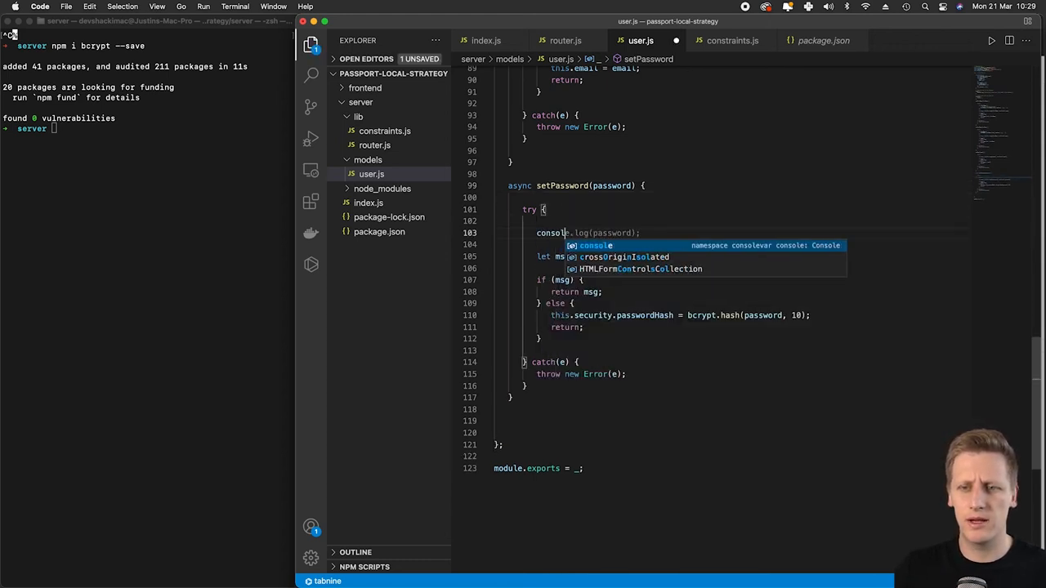
type("log('')")
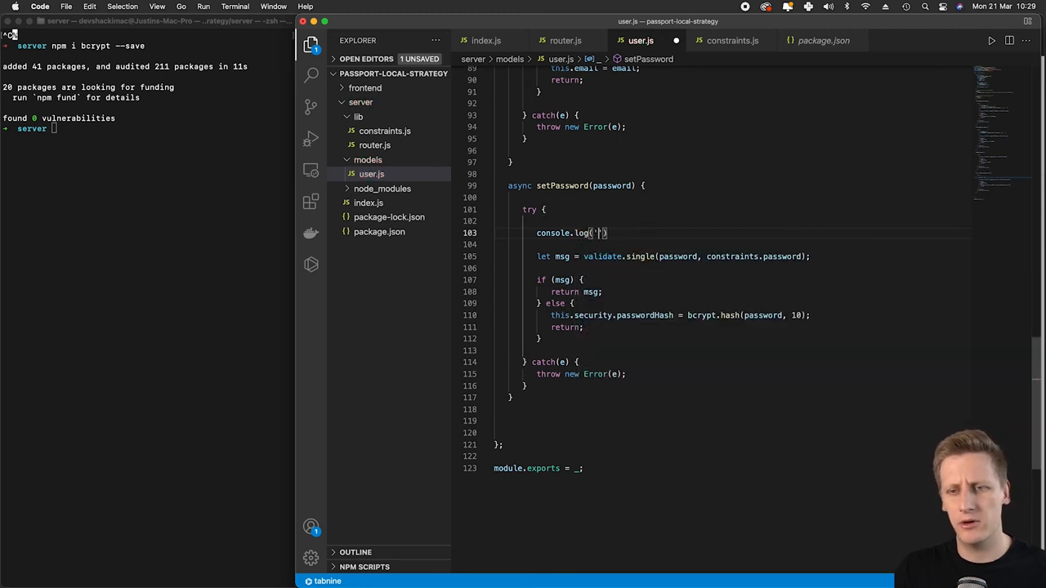
type("Password: ' + password);")
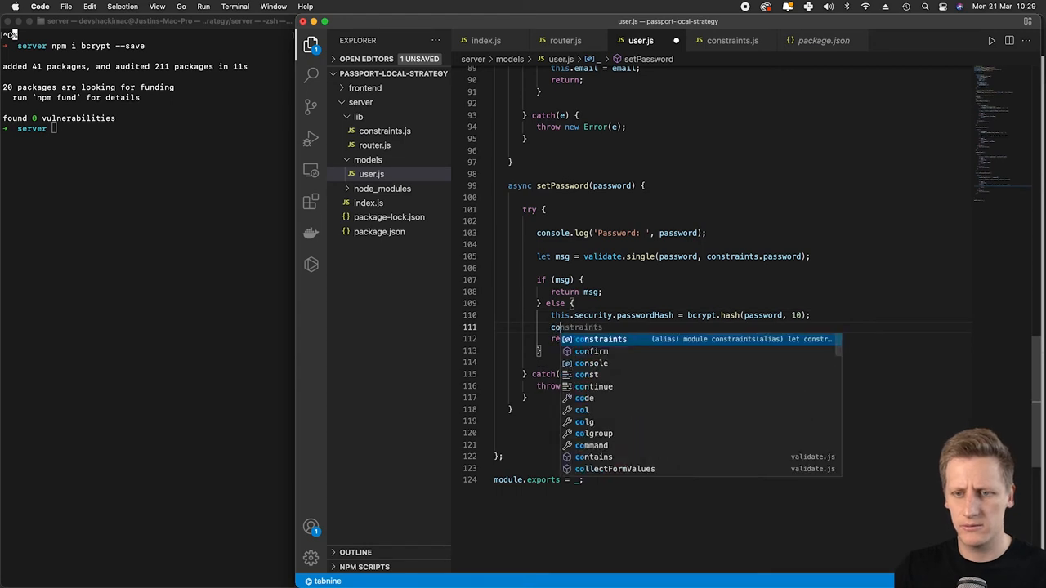
type("console.log()")
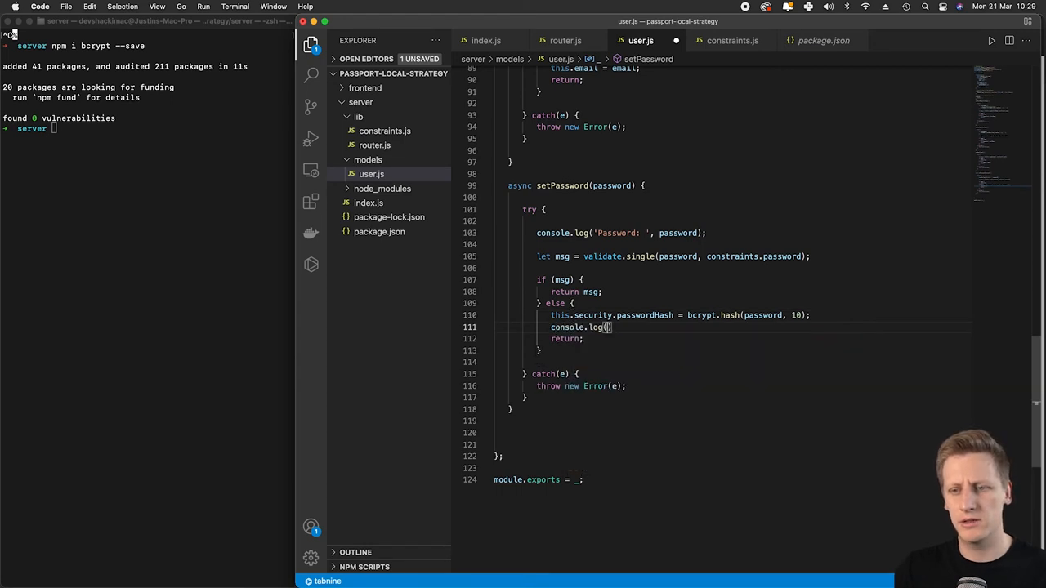
type("this.security.passwordHash")
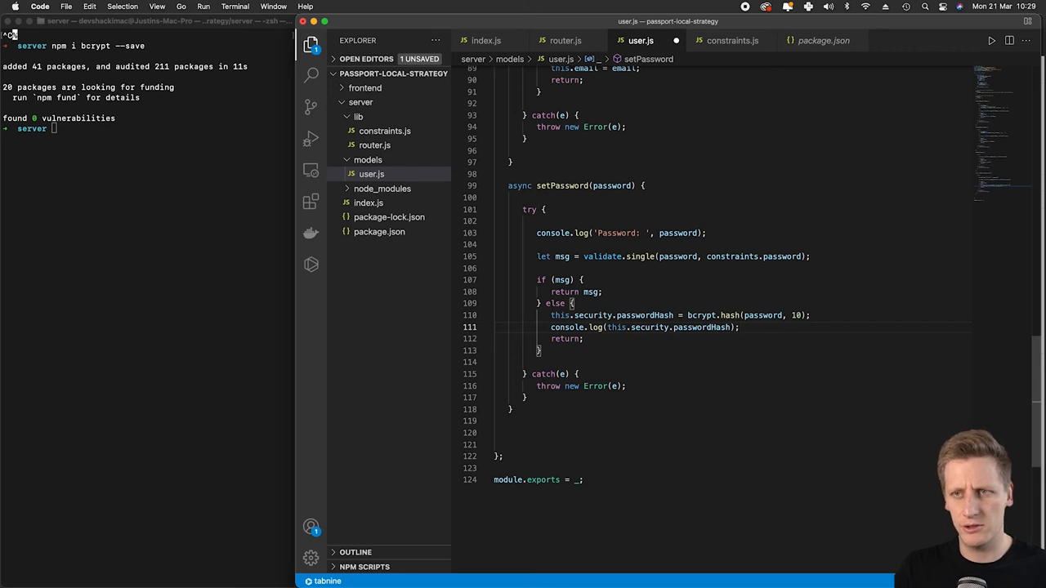
key("Cmd+S")
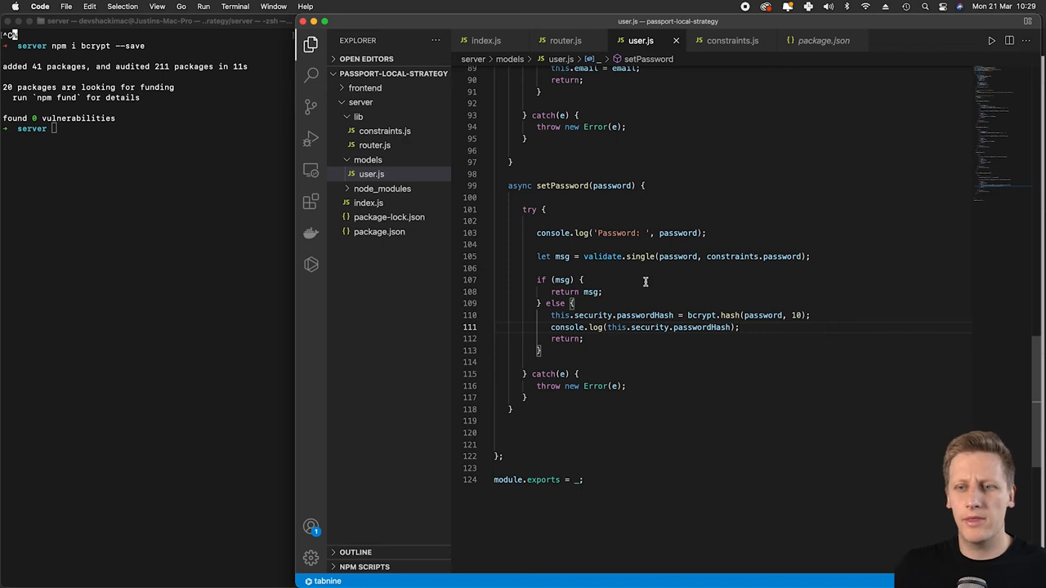
mouse_move(706, 50)
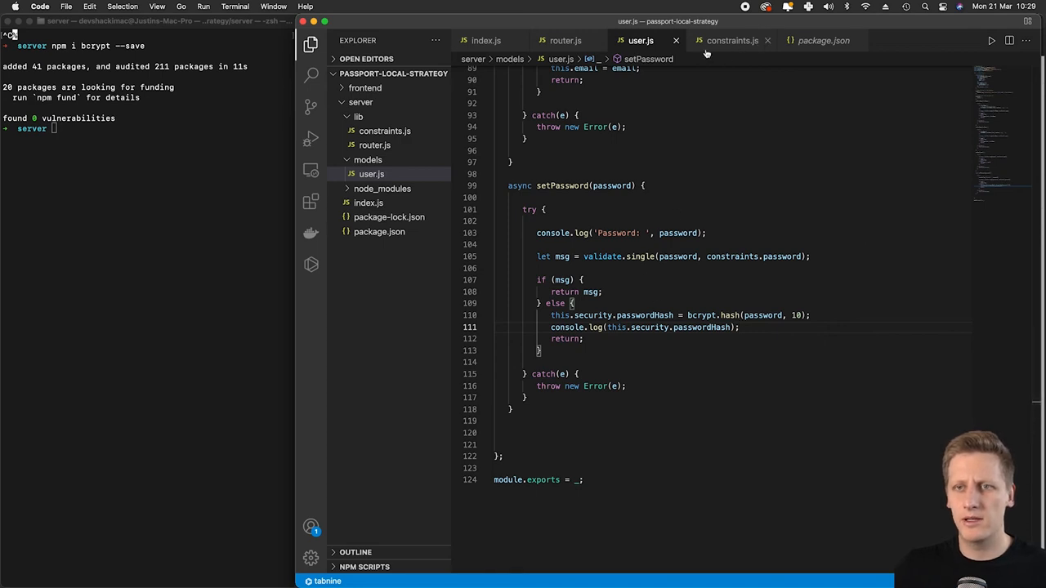
left_click(566, 41)
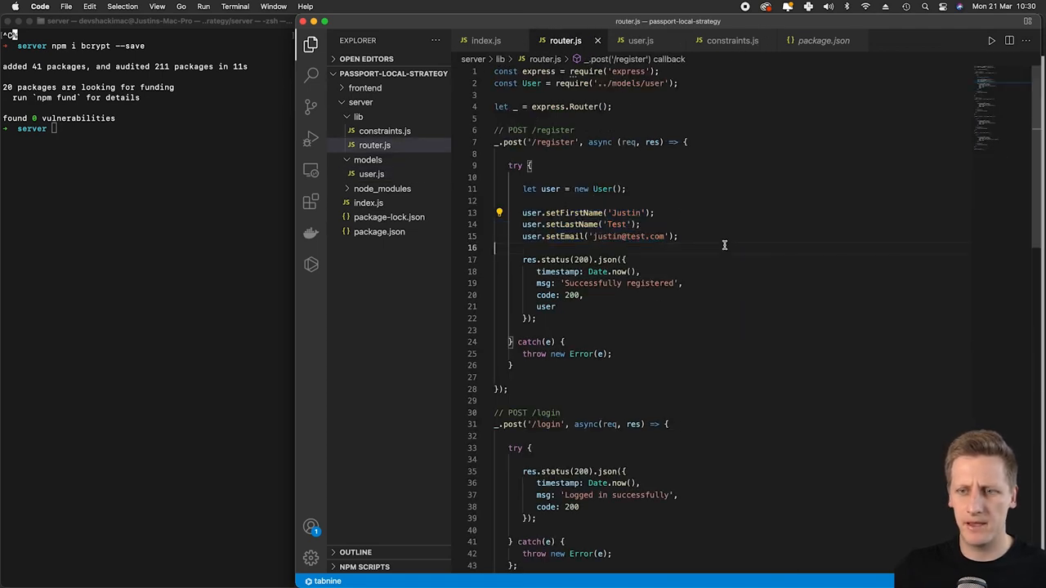
type("user.setPassword")
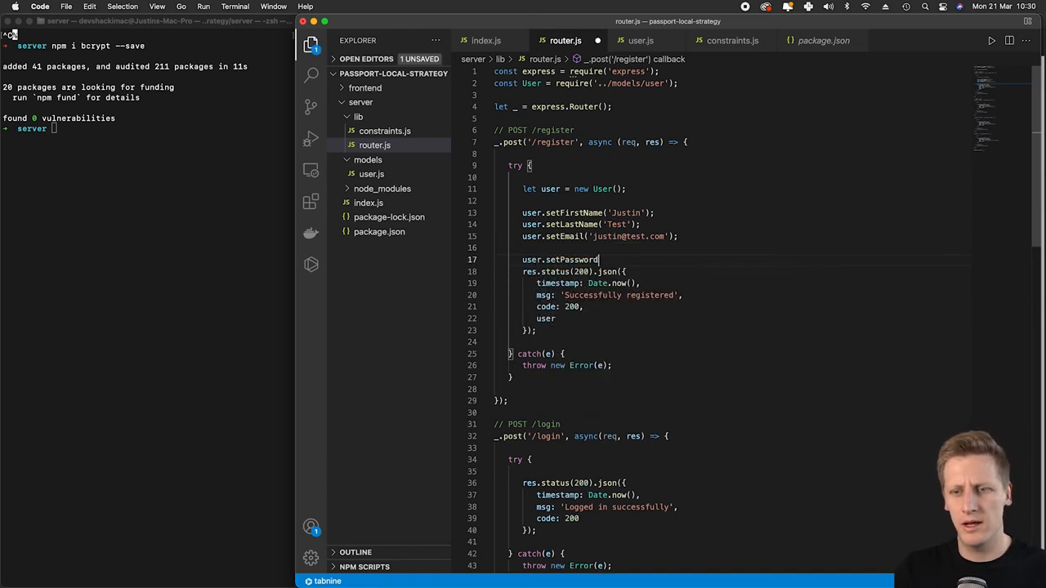
type("('123456');")
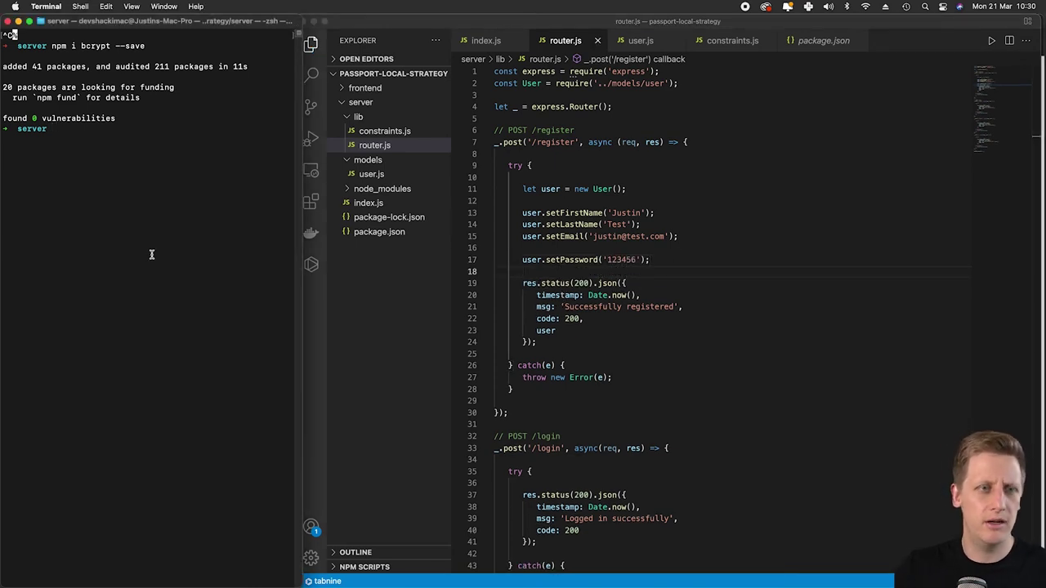
type("npm start")
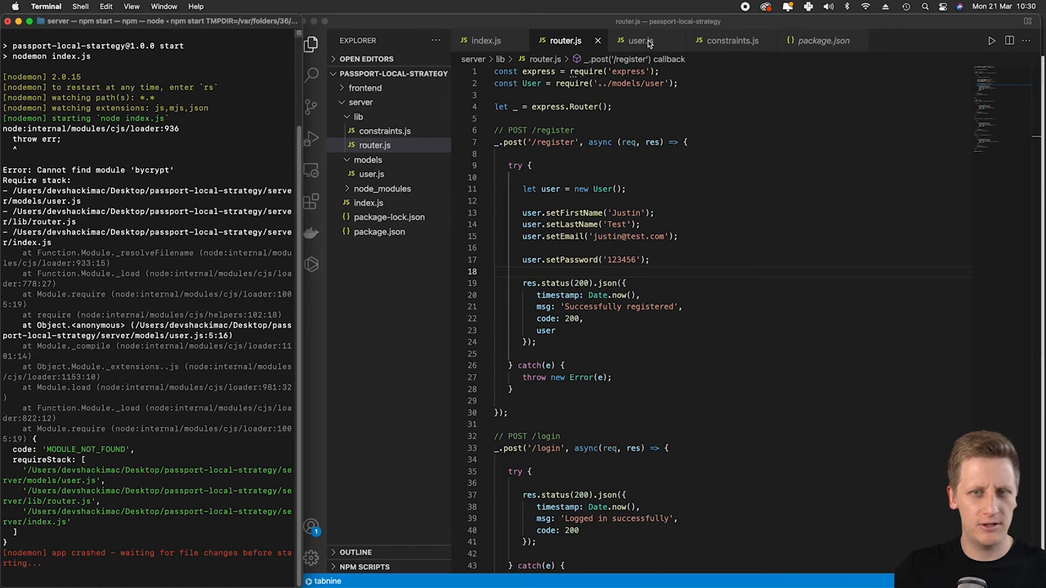
Fix the misspelled bcrypt require in user.js and return to the API client
left_click(641, 40)
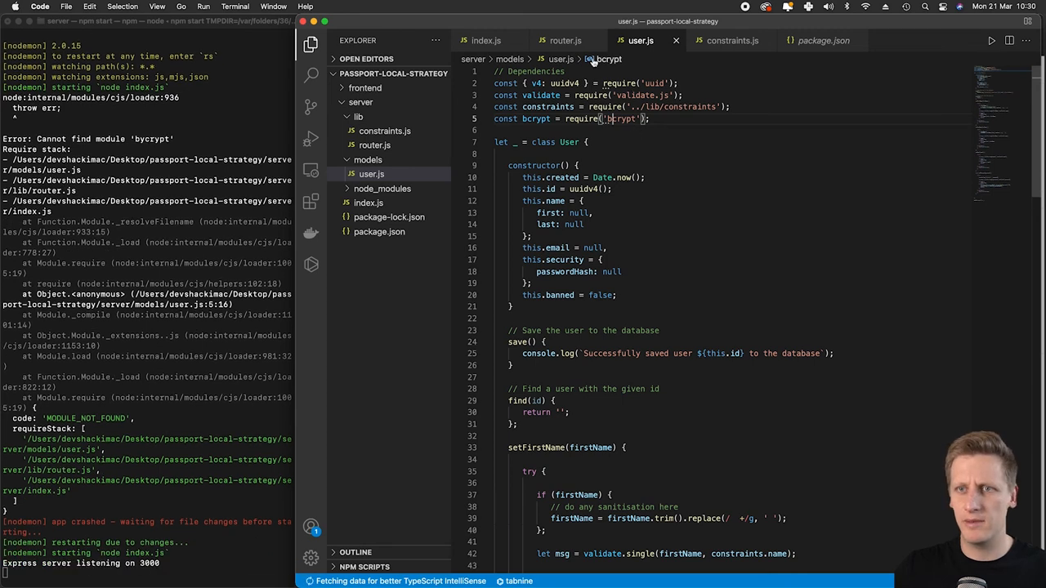
left_click(564, 39)
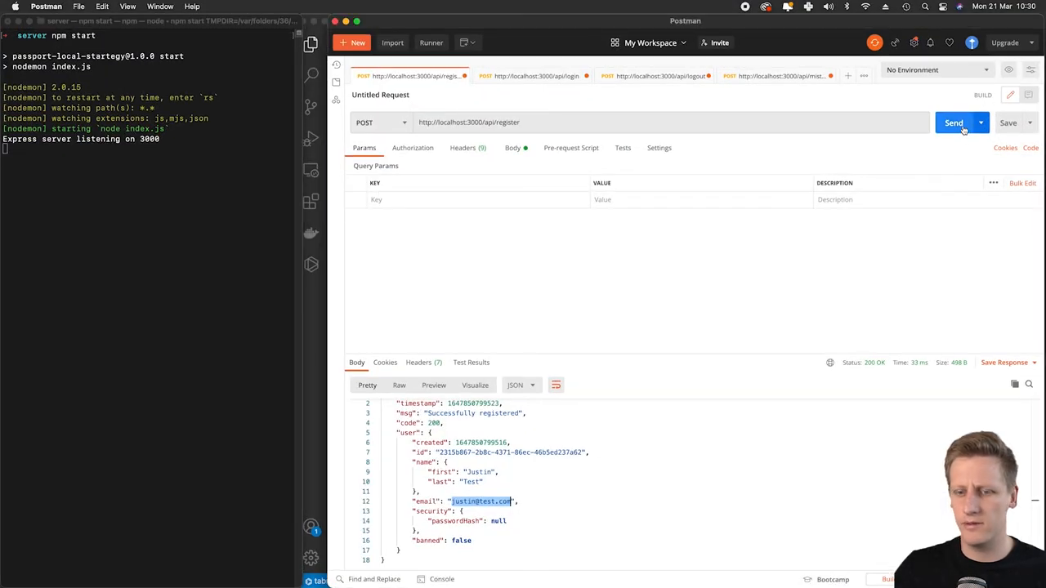
Send the POST /api/register request and observe passwordHash null with a pending Promise logged
left_click(955, 122)
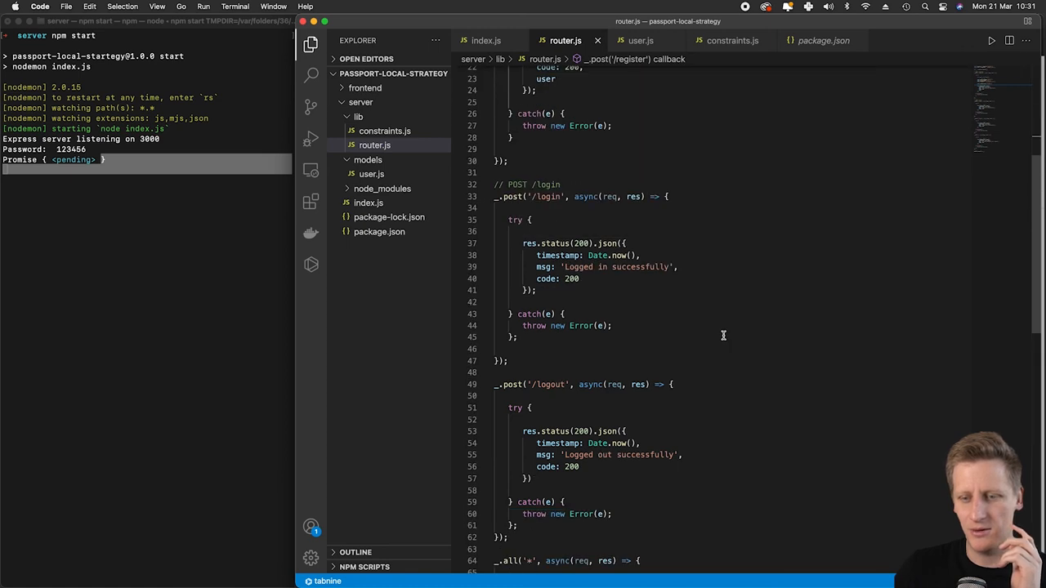
Await bcrypt.hash(password, 10) in setPassword and save so the server restarts with a real hash
left_click(644, 40)
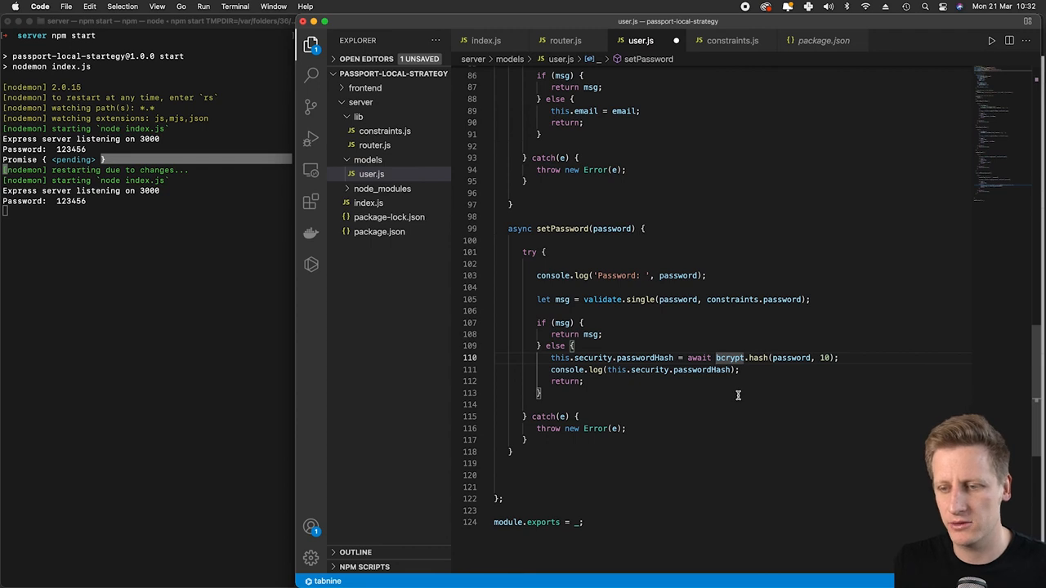
double_click(698, 358)
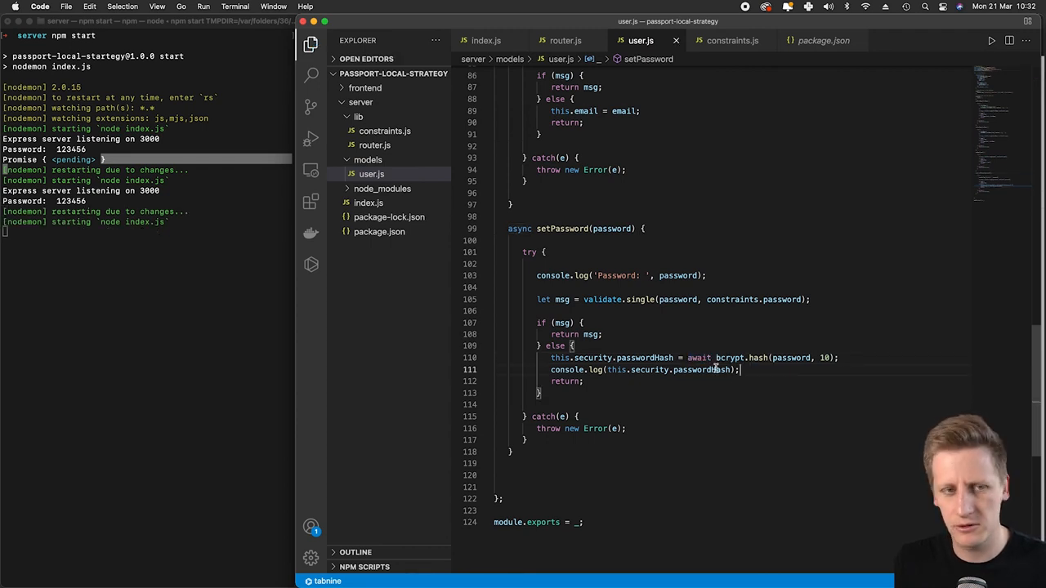
key("ctrl+c")
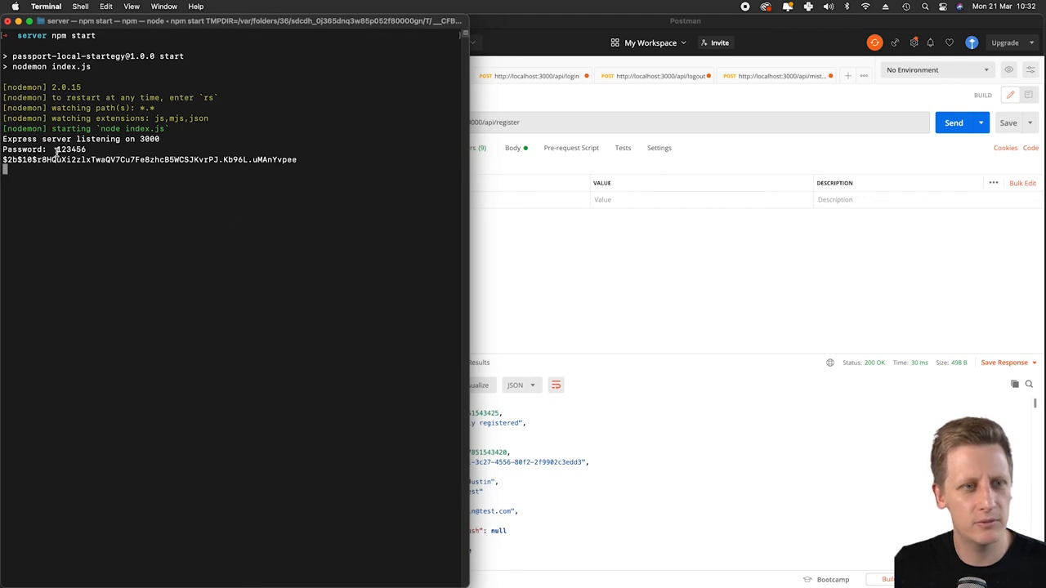
double_click(75, 150)
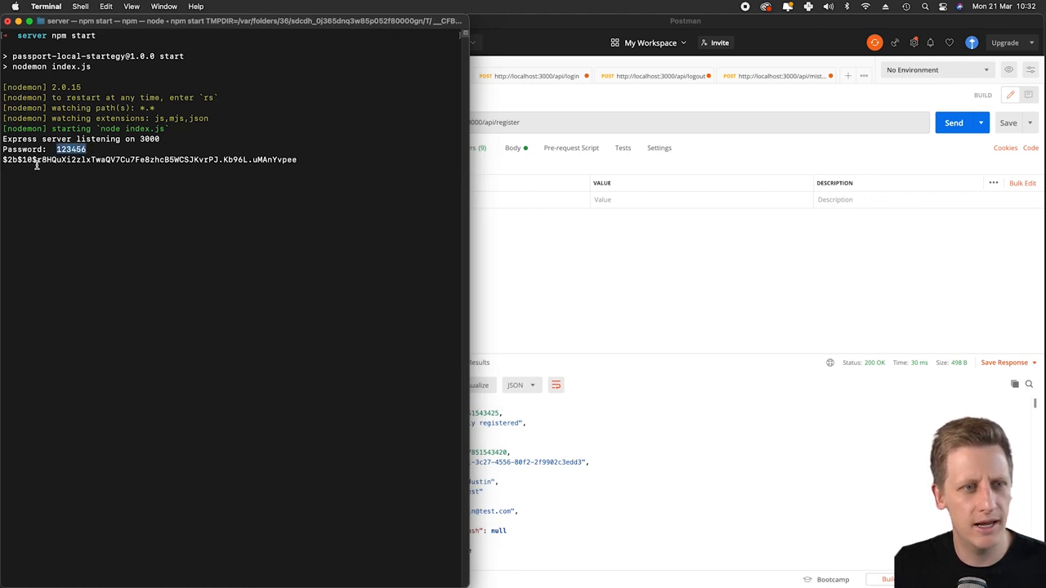